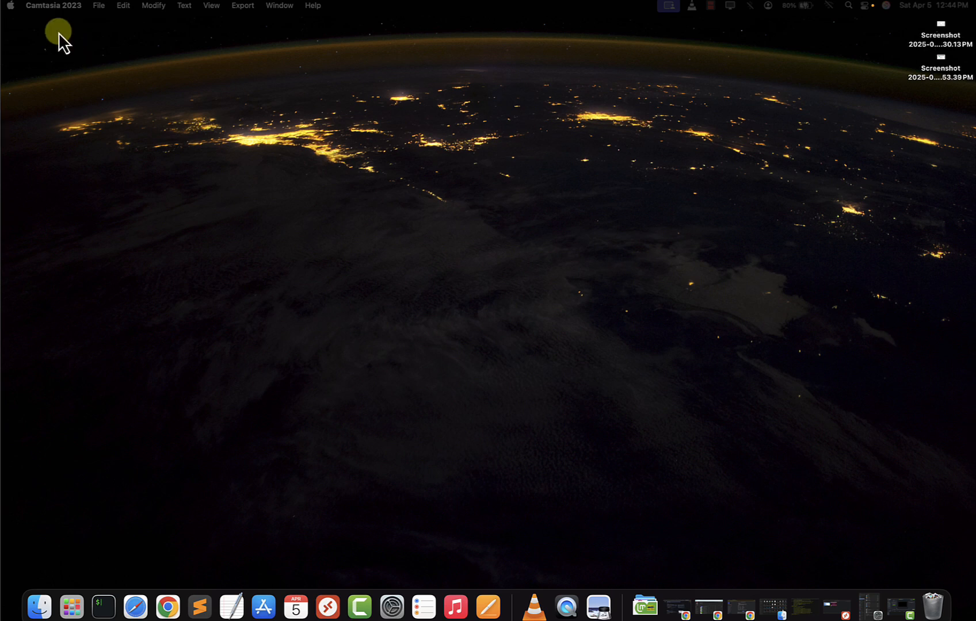
Launch System Settings from the Apple menu, landing on the General page
{"action": "left_click", "coordinate": [10, 6]}
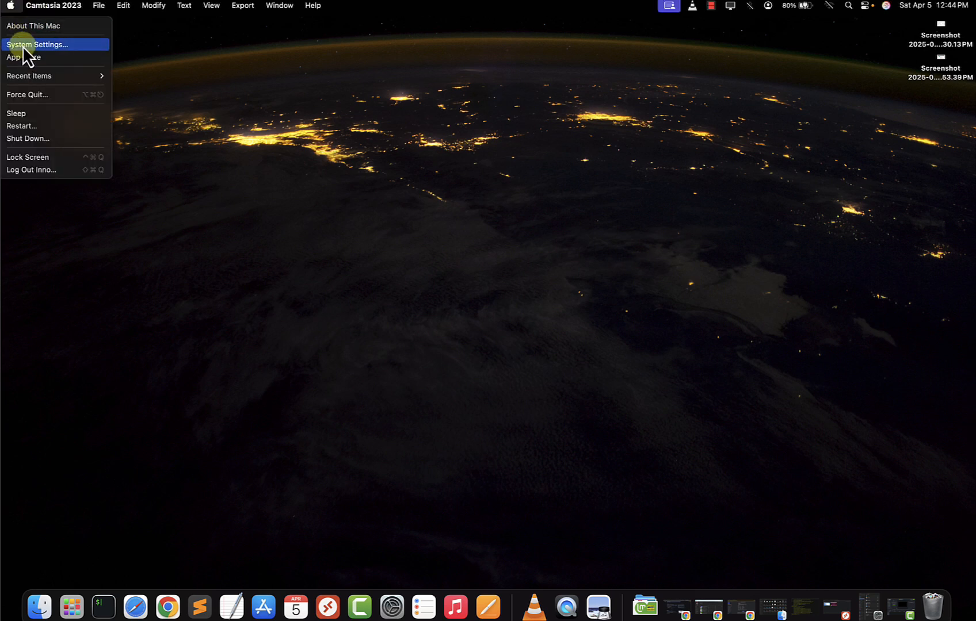
{"action": "left_click", "coordinate": [37, 43]}
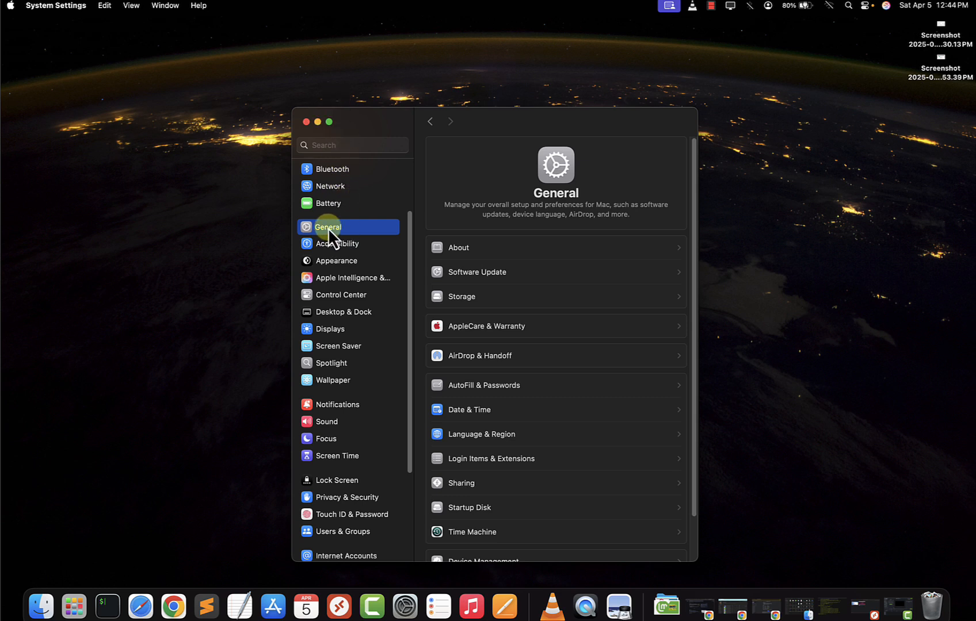
{"action": "mouse_move", "coordinate": [462, 494]}
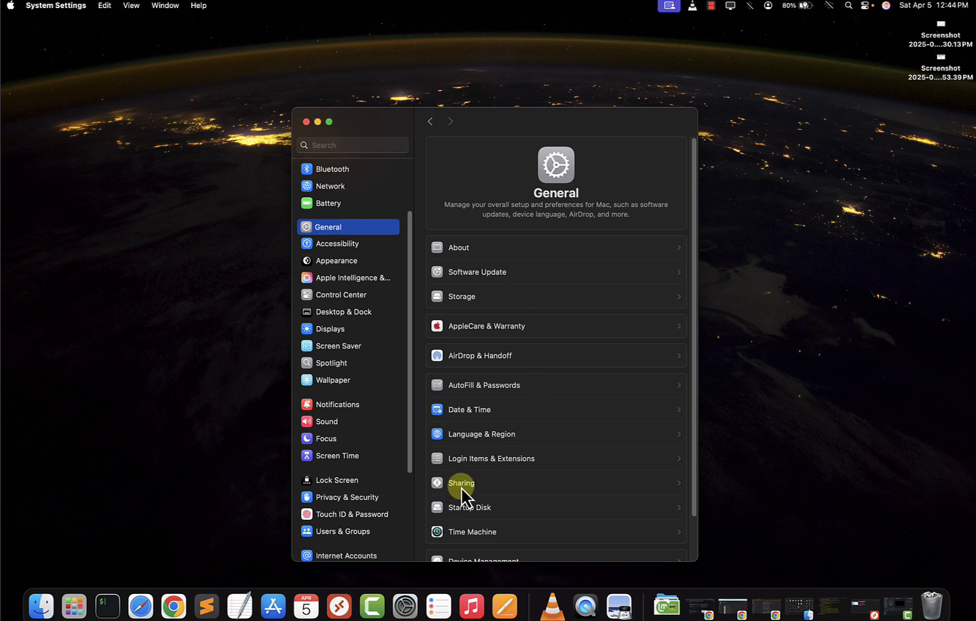
Switch Remote Login on in the Sharing page, alongside Screen Sharing
{"action": "left_click", "coordinate": [460, 484]}
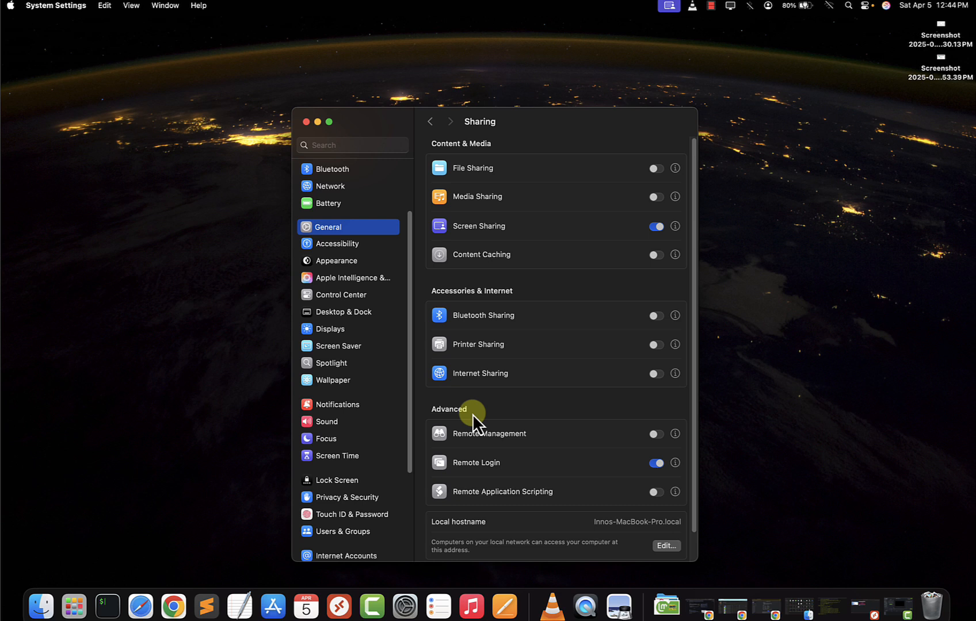
{"action": "mouse_move", "coordinate": [522, 487]}
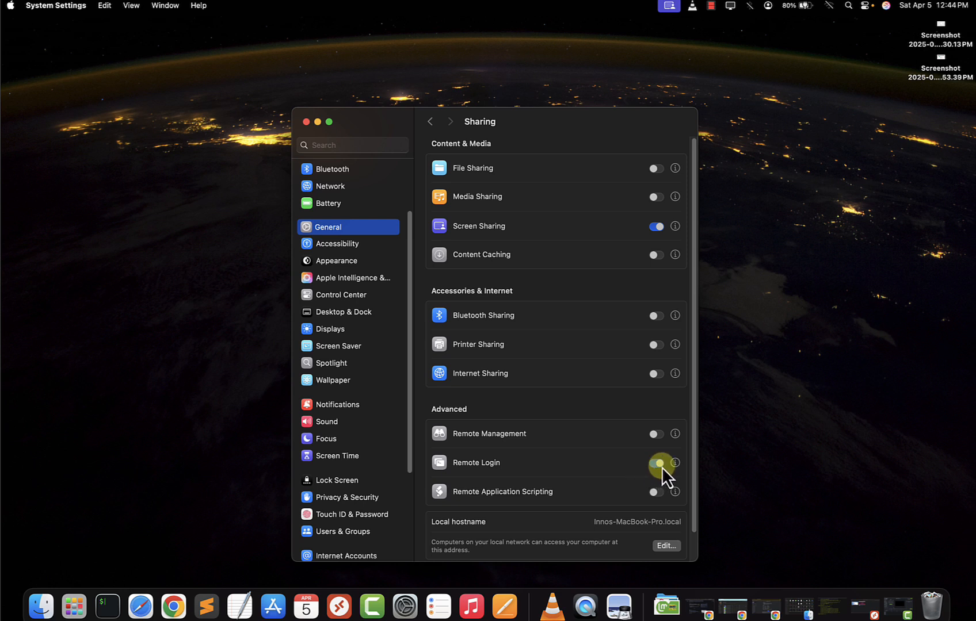
{"action": "left_click", "coordinate": [655, 463]}
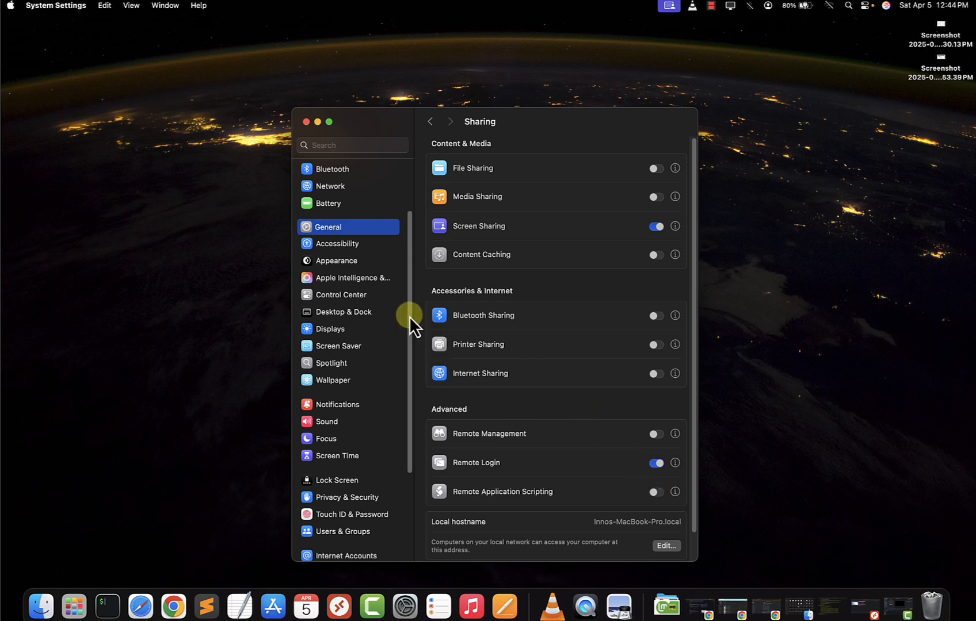
{"action": "scroll", "scroll_direction": "down", "scroll_amount": 3}
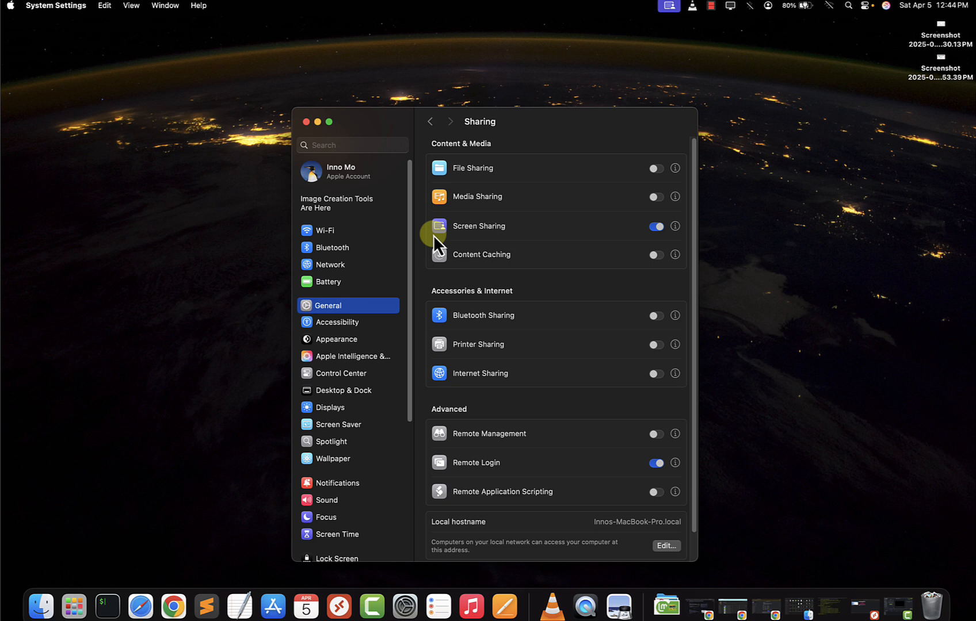
{"action": "mouse_move", "coordinate": [384, 292]}
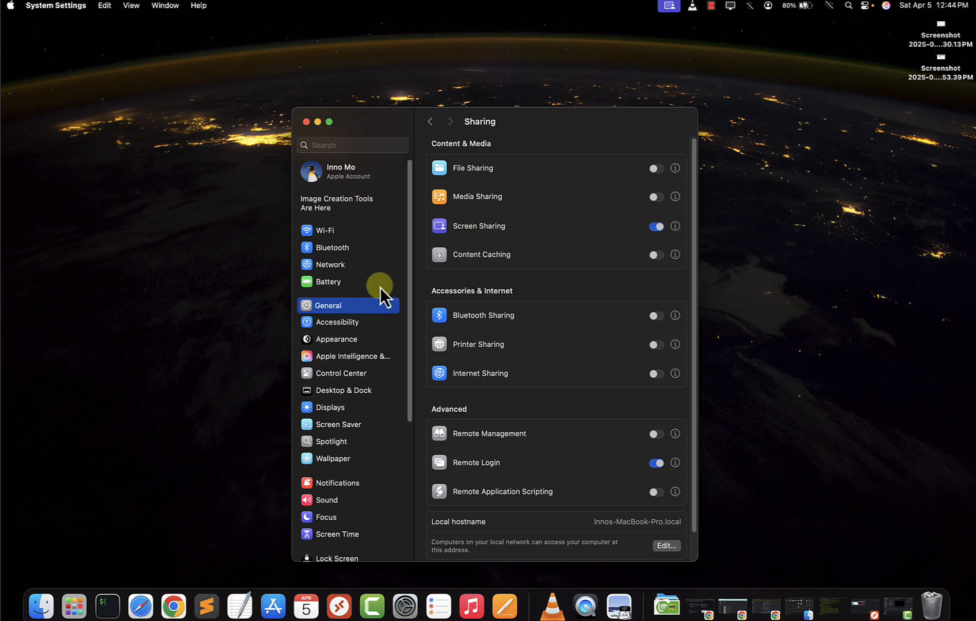
{"action": "mouse_move", "coordinate": [327, 272]}
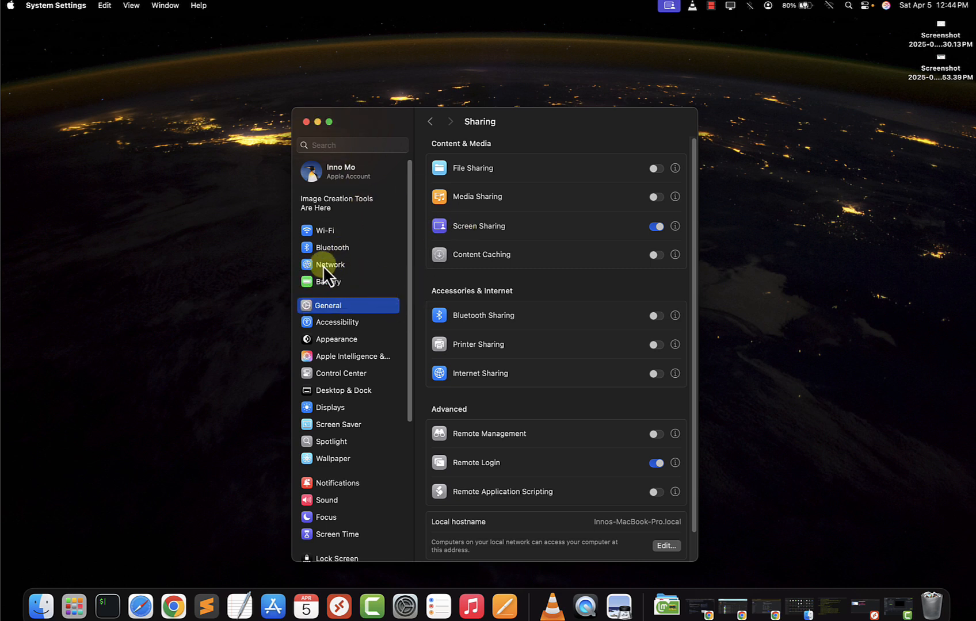
Confirm the Firewall shows as off under Network, then return to the Network overview
{"action": "left_click", "coordinate": [330, 265]}
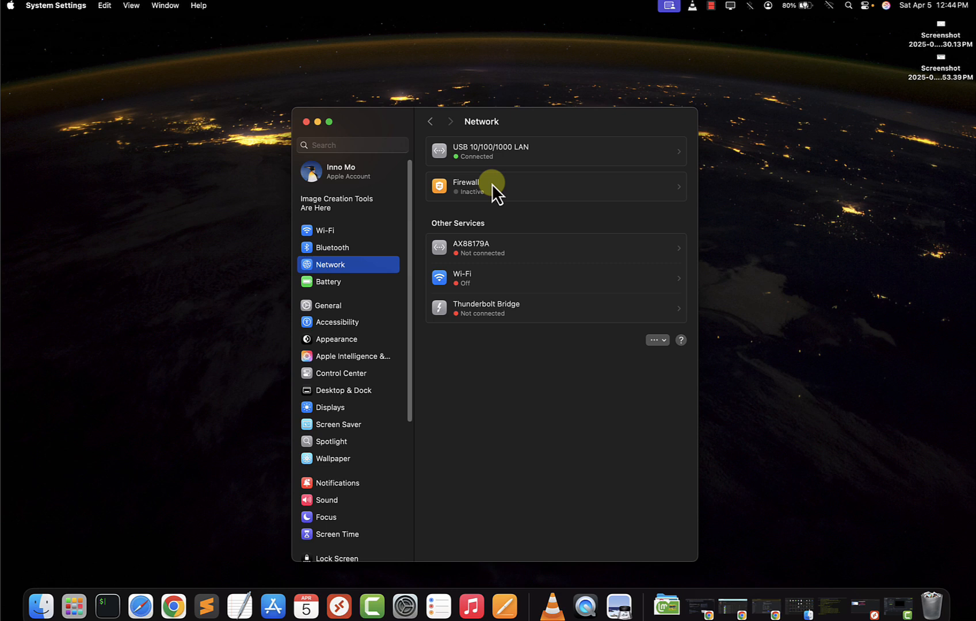
{"action": "mouse_move", "coordinate": [467, 198]}
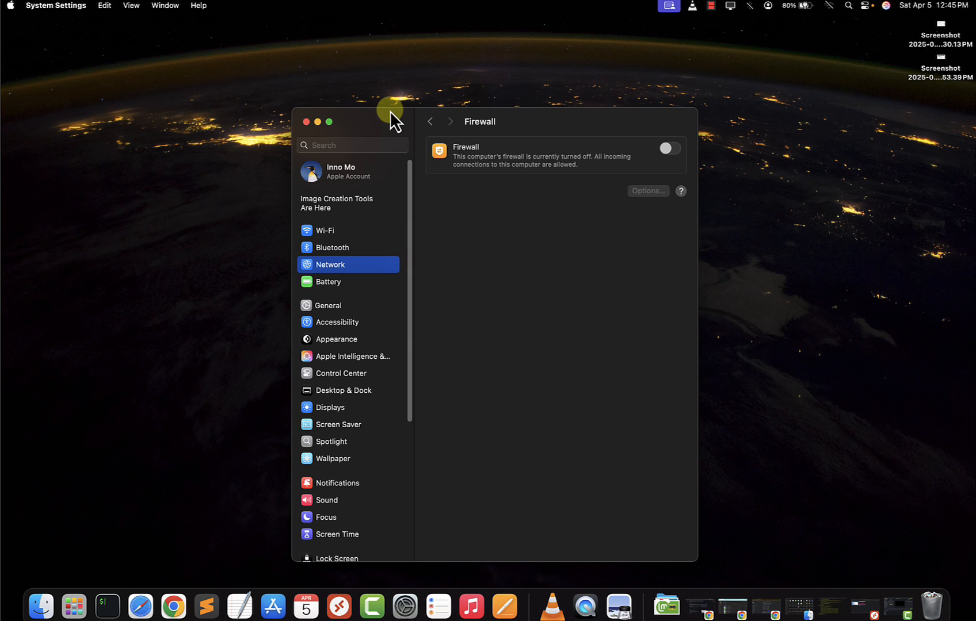
{"action": "left_click", "coordinate": [430, 122]}
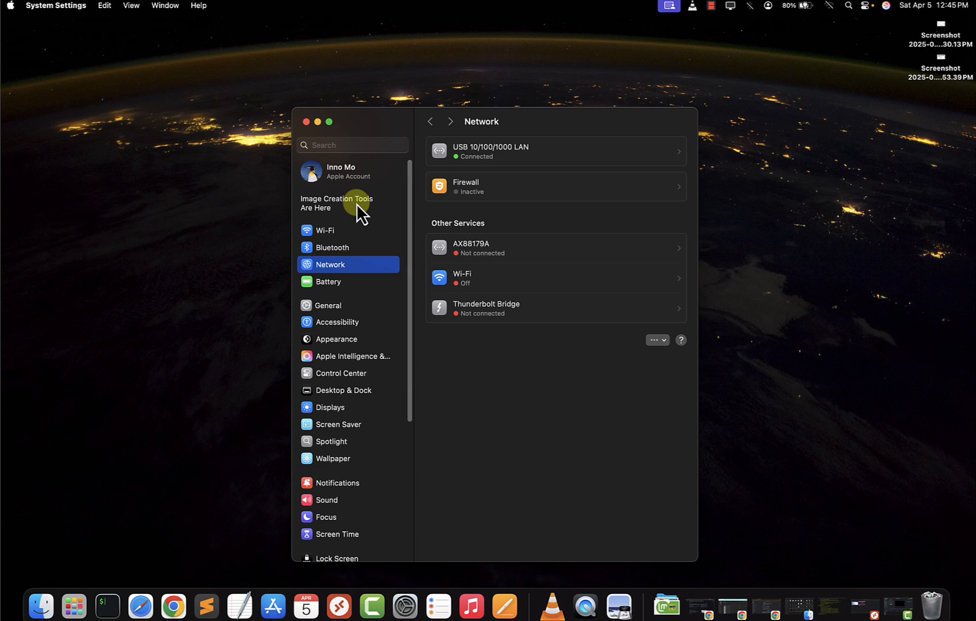
{"action": "mouse_move", "coordinate": [363, 361]}
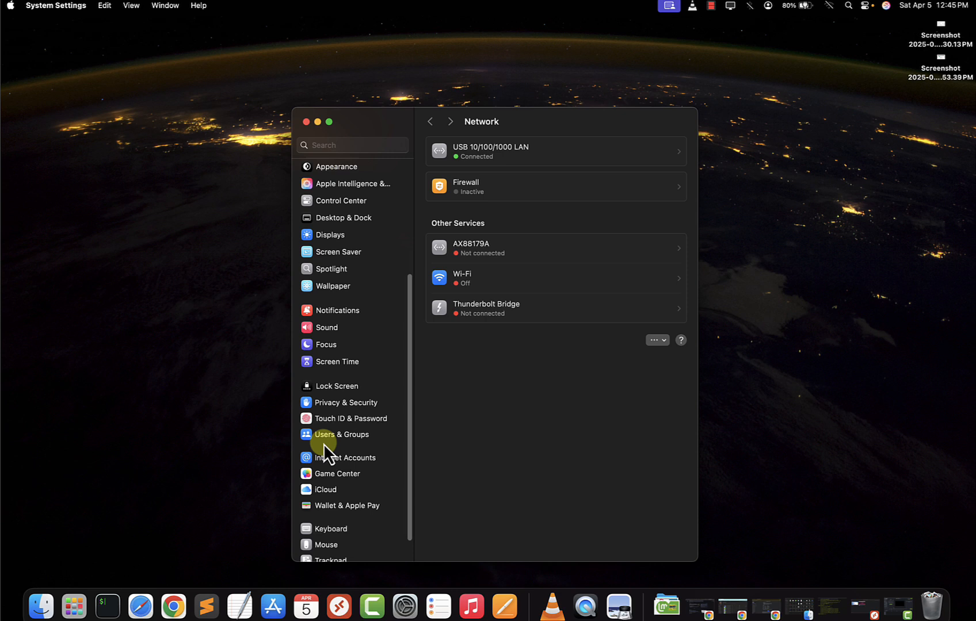
Review Users & Groups (admin account, Guest User off), then go back to General
{"action": "left_click", "coordinate": [341, 434]}
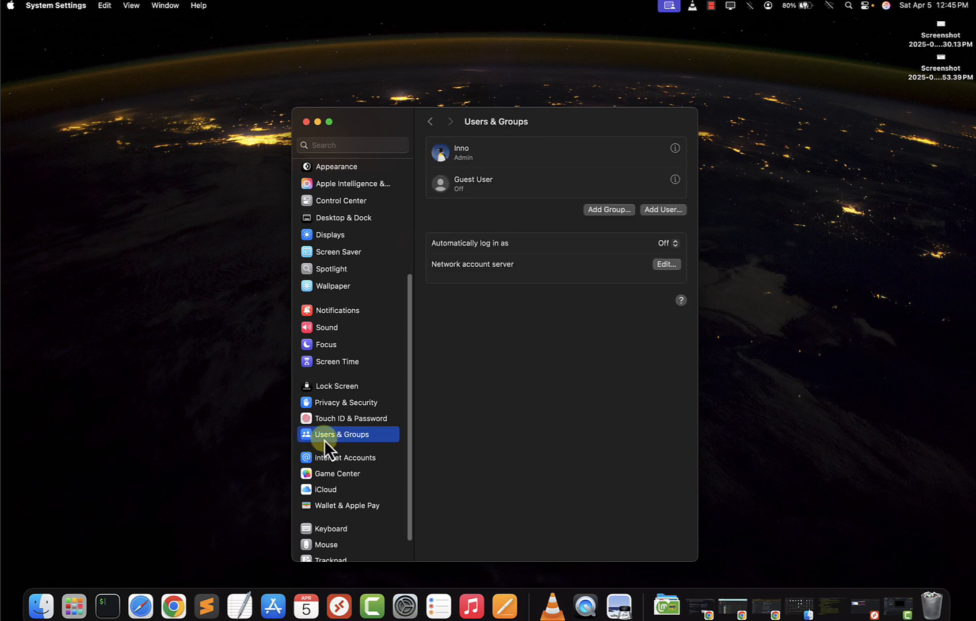
{"action": "mouse_move", "coordinate": [522, 168]}
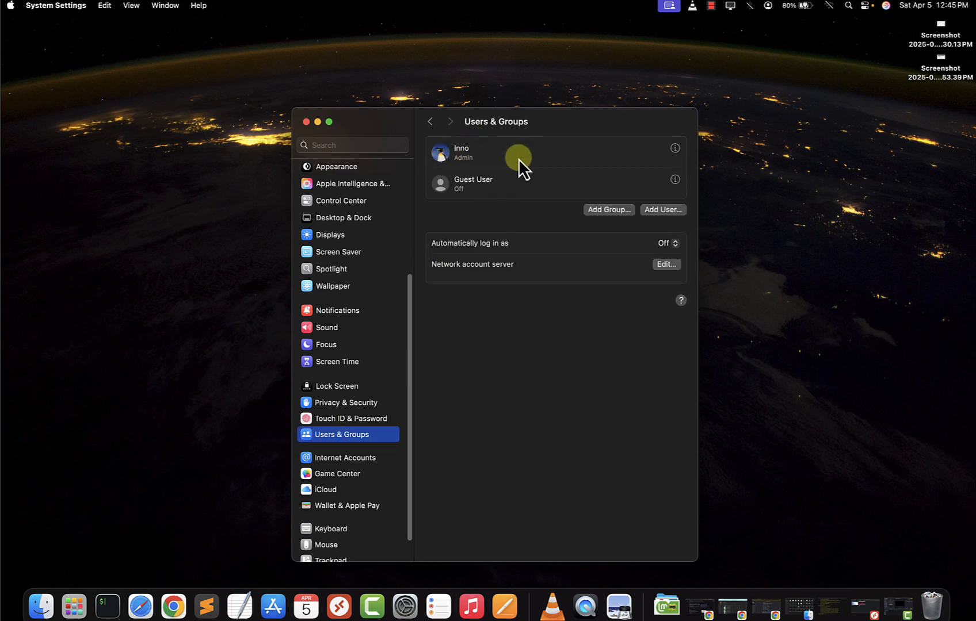
{"action": "scroll", "scroll_direction": "down", "scroll_amount": 3}
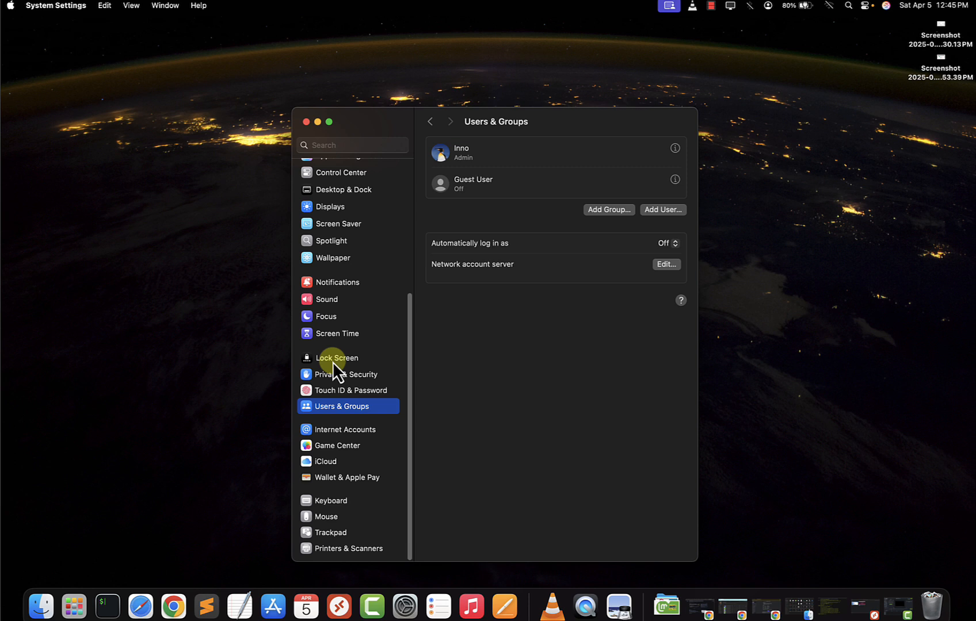
{"action": "scroll", "scroll_direction": "down", "scroll_amount": 3}
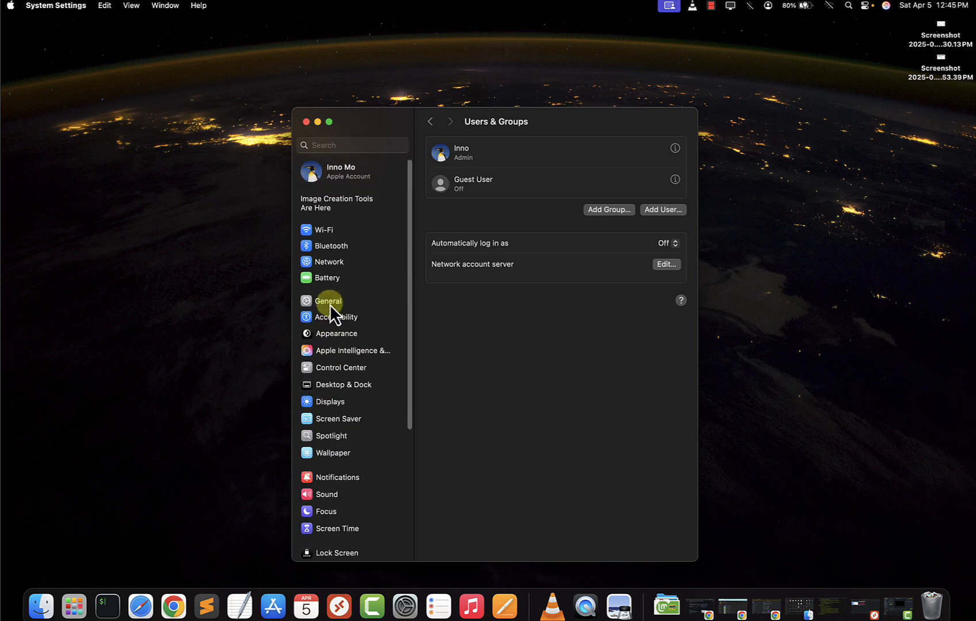
{"action": "left_click", "coordinate": [328, 300]}
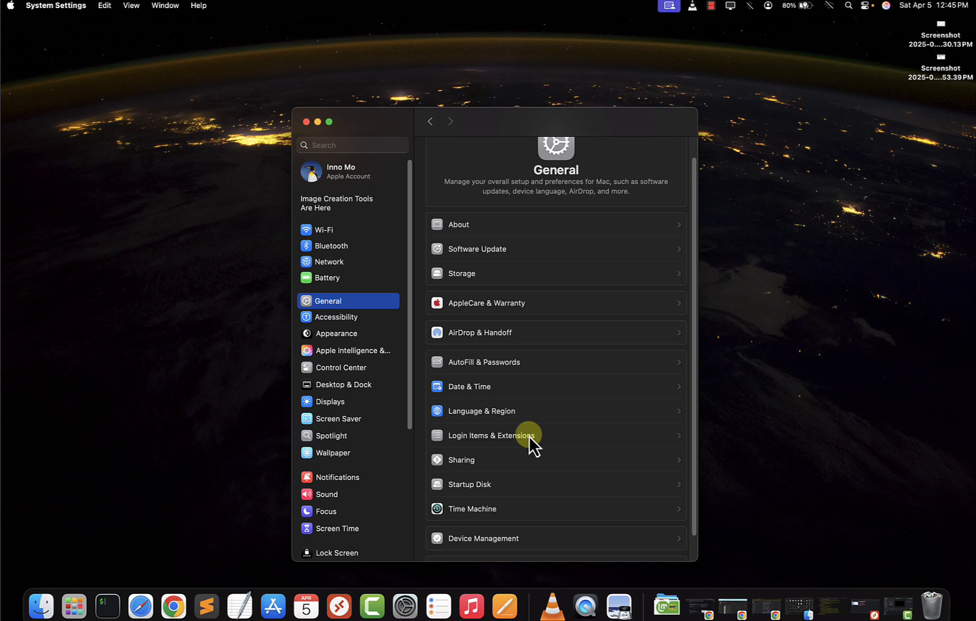
Confirm Remote Login is on, limited to Administrators with full disk access off
{"action": "left_click", "coordinate": [462, 459]}
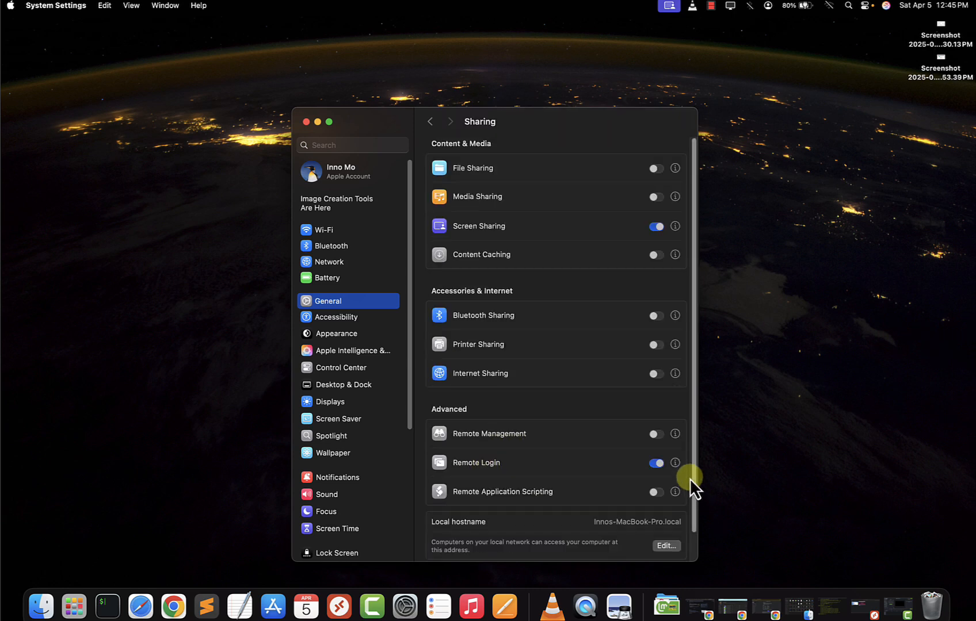
{"action": "left_click", "coordinate": [674, 462]}
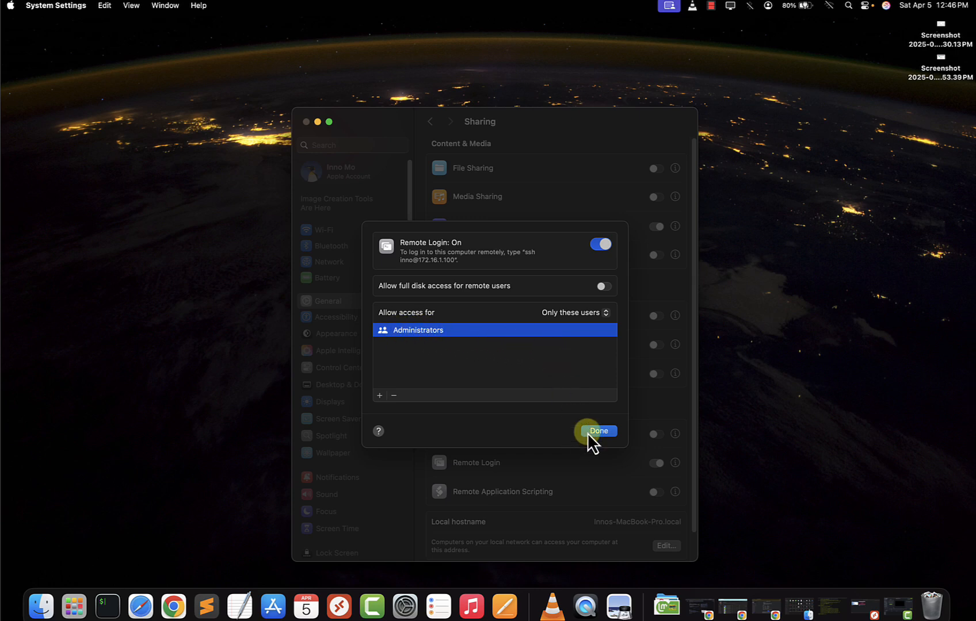
{"action": "left_click", "coordinate": [596, 431]}
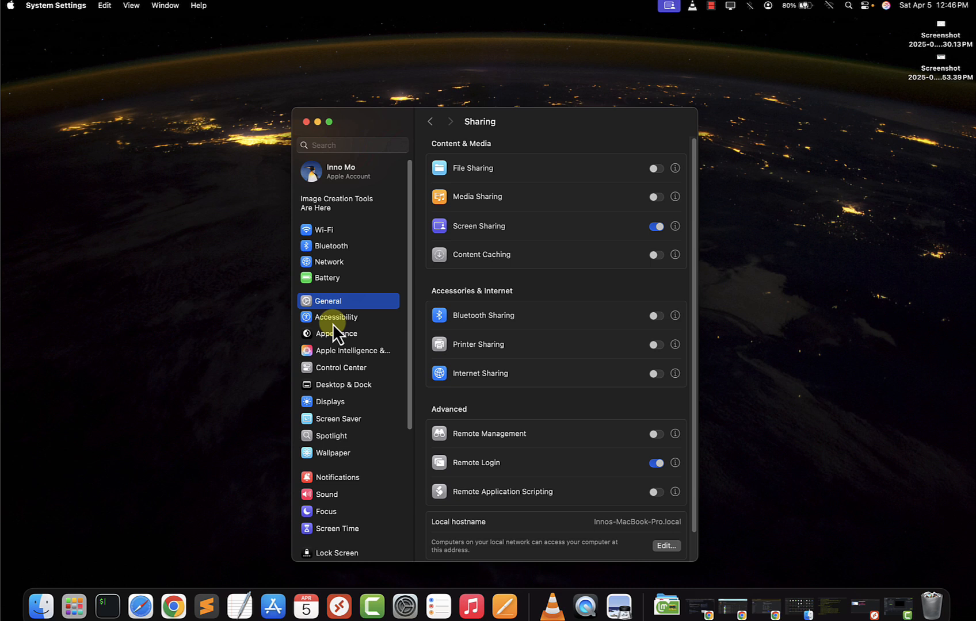
{"action": "scroll", "scroll_direction": "down", "scroll_amount": 3}
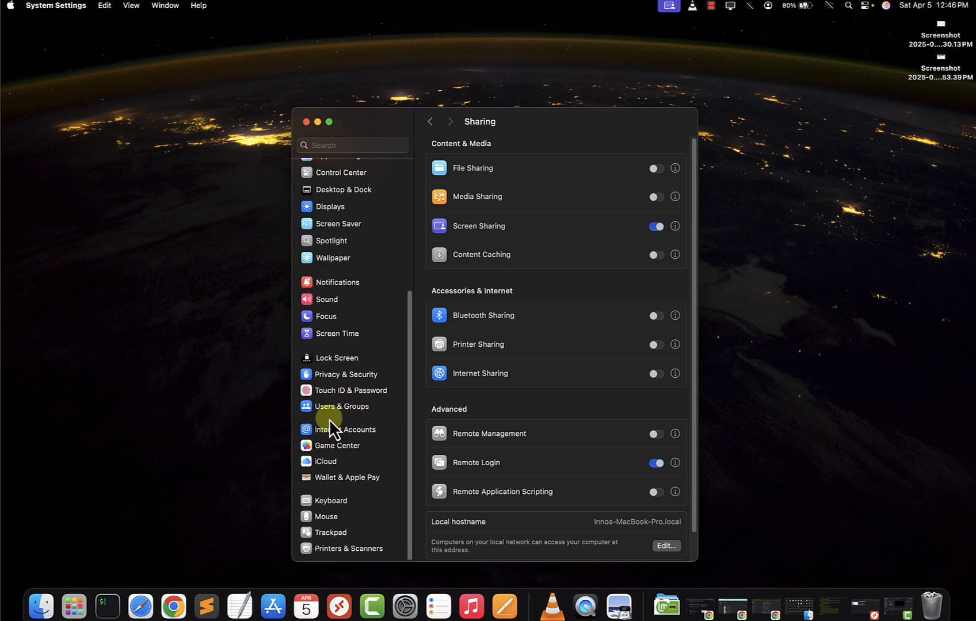
Show Users & Groups listing the admin account and the disabled Guest User
{"action": "left_click", "coordinate": [340, 406]}
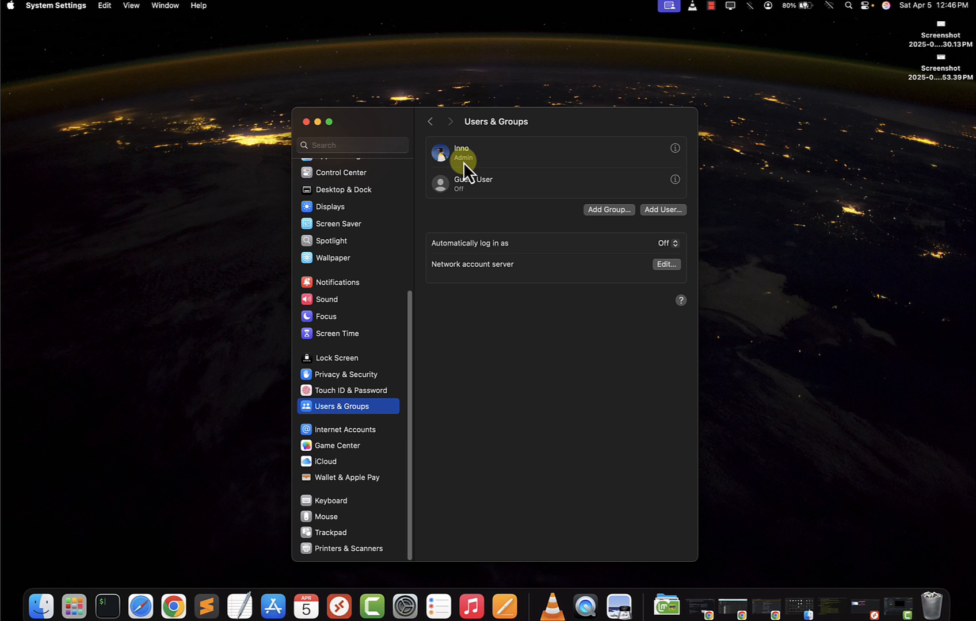
{"action": "mouse_move", "coordinate": [218, 381]}
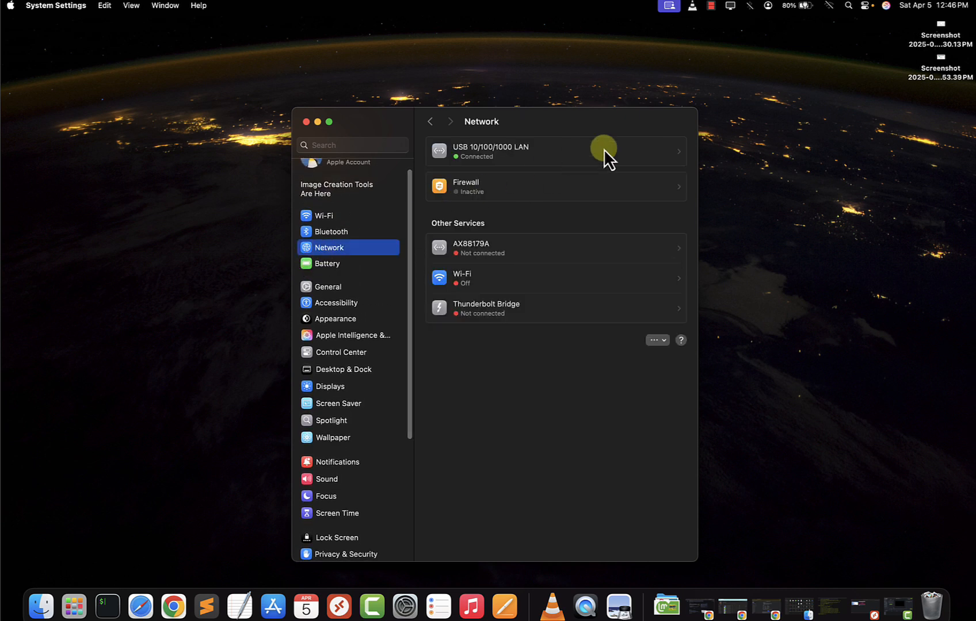
{"action": "mouse_move", "coordinate": [504, 171]}
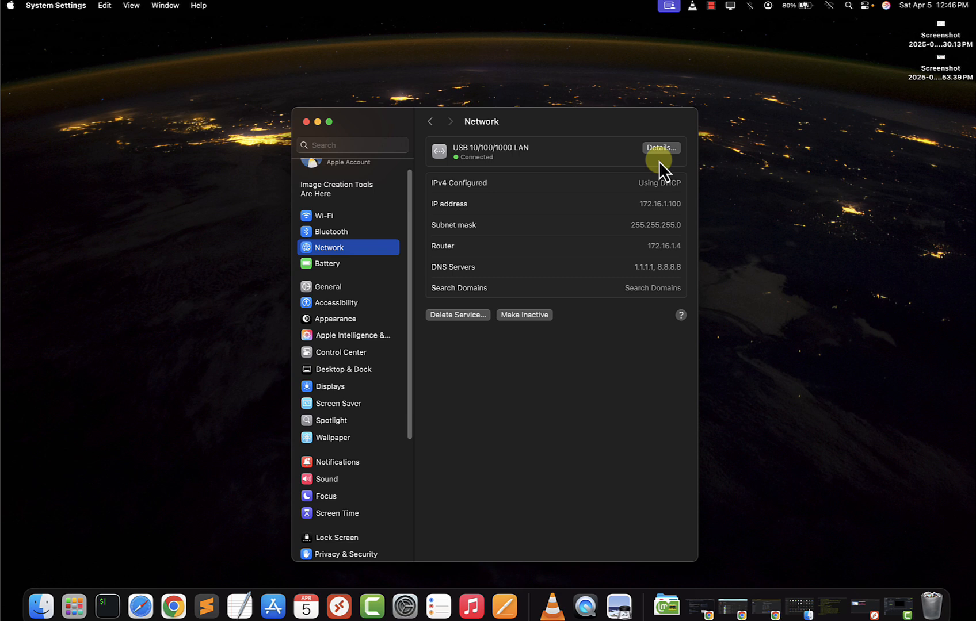
Check the wired connection's IP details, then start a terminal in the Ubuntu Desktop folder
{"action": "left_click", "coordinate": [661, 148]}
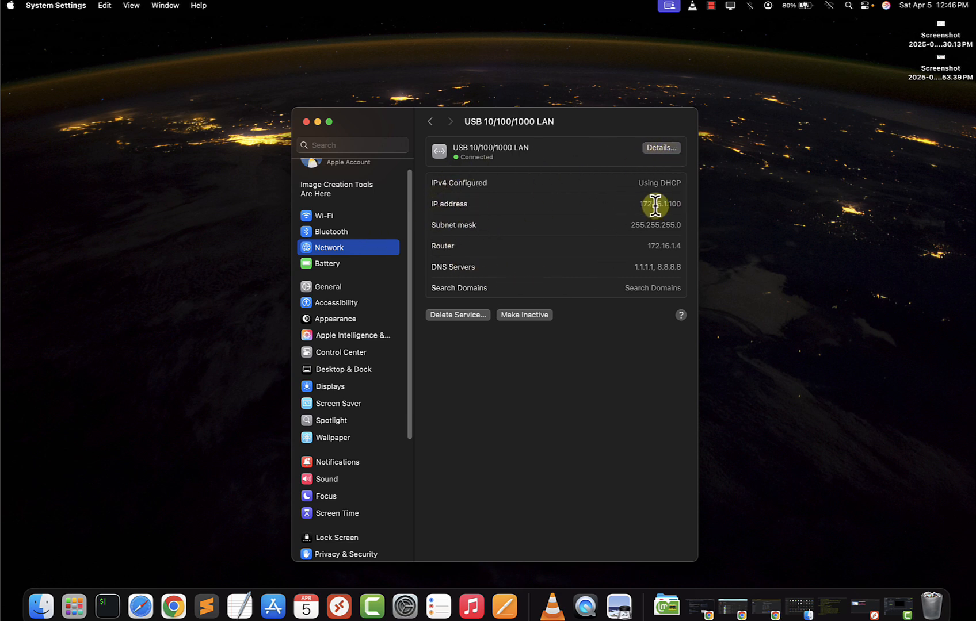
{"action": "mouse_move", "coordinate": [663, 221]}
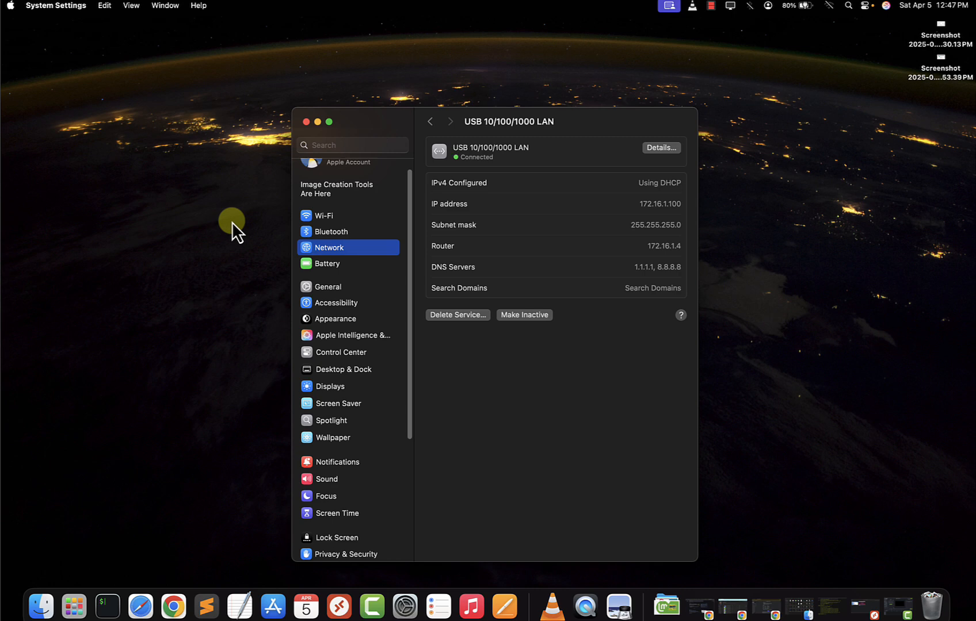
{"action": "mouse_move", "coordinate": [336, 221]}
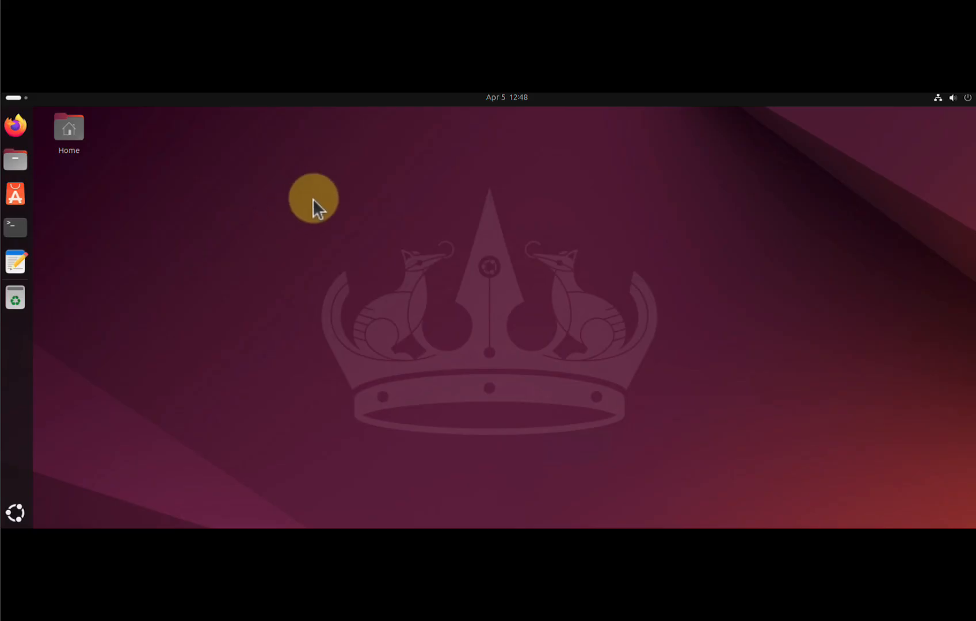
{"action": "mouse_move", "coordinate": [158, 206]}
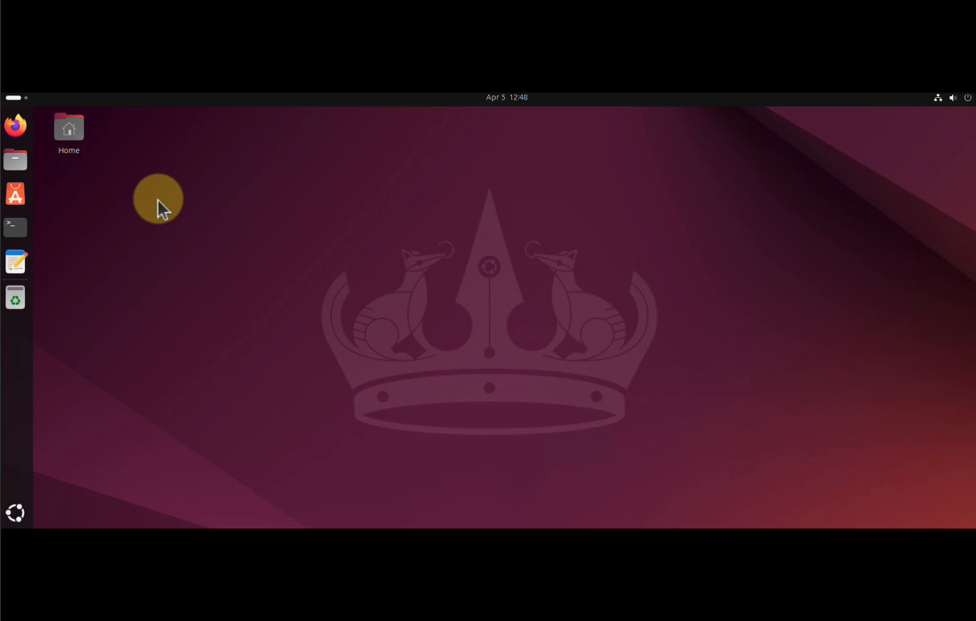
{"action": "mouse_move", "coordinate": [223, 224]}
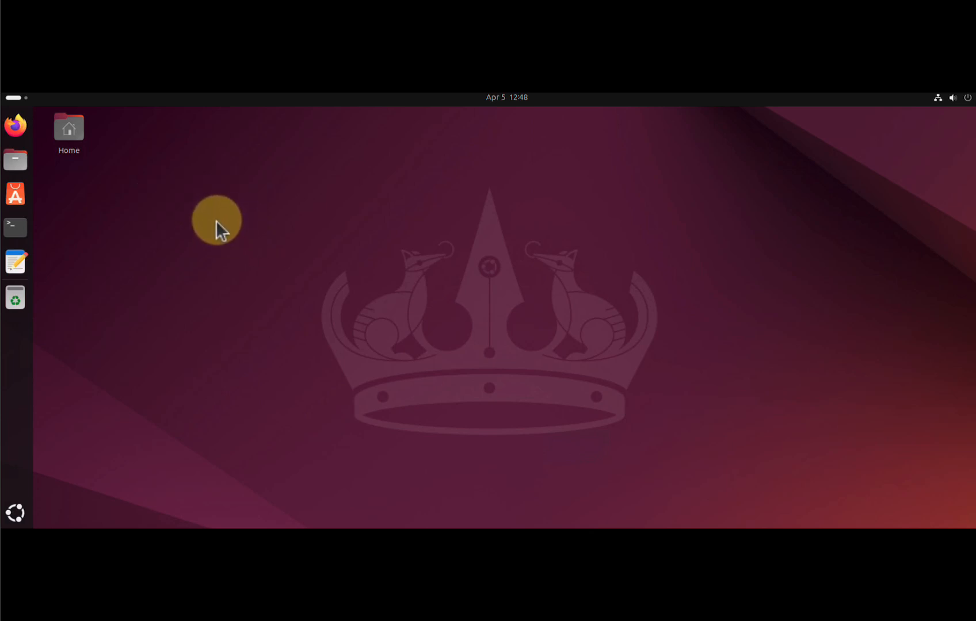
{"action": "mouse_move", "coordinate": [223, 199]}
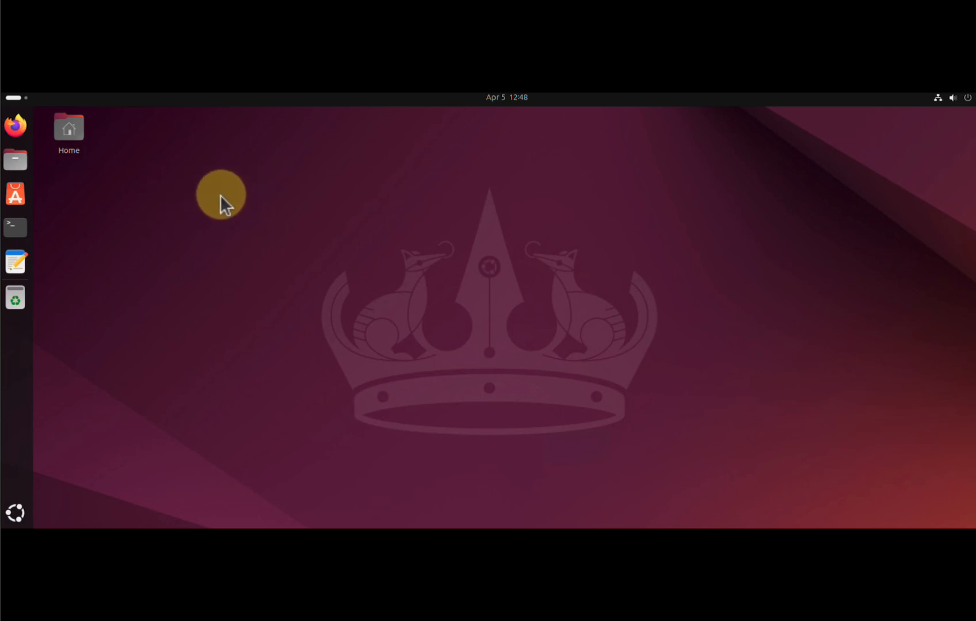
{"action": "right_click", "coordinate": [221, 195]}
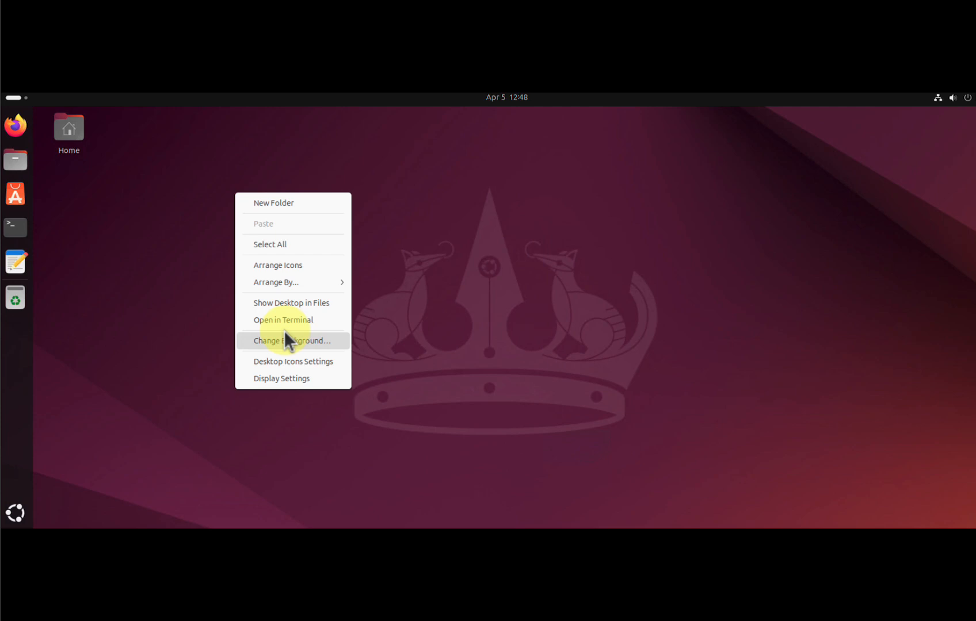
{"action": "left_click", "coordinate": [283, 320]}
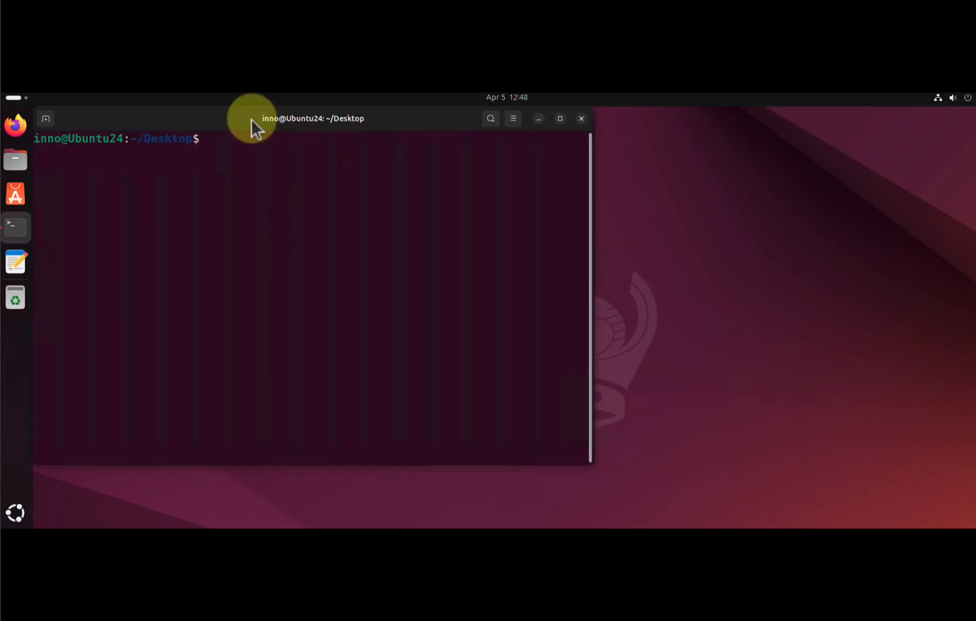
Ping 172.16.1.100 from the Ubuntu terminal, getting replies with 0% packet loss
{"action": "type", "text": "cd"}
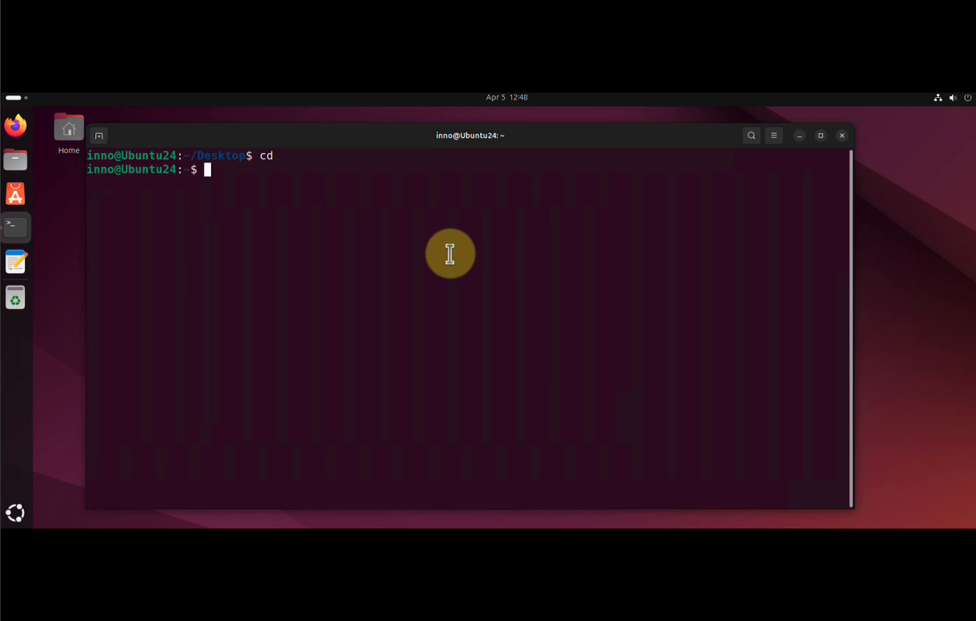
{"action": "type", "text": "pin"}
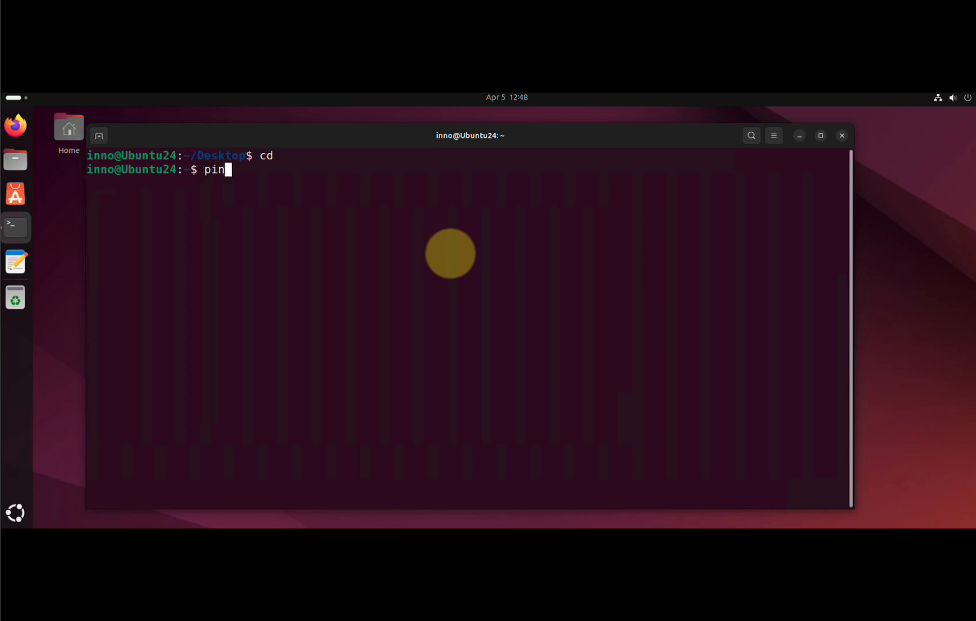
{"action": "type", "text": "g"}
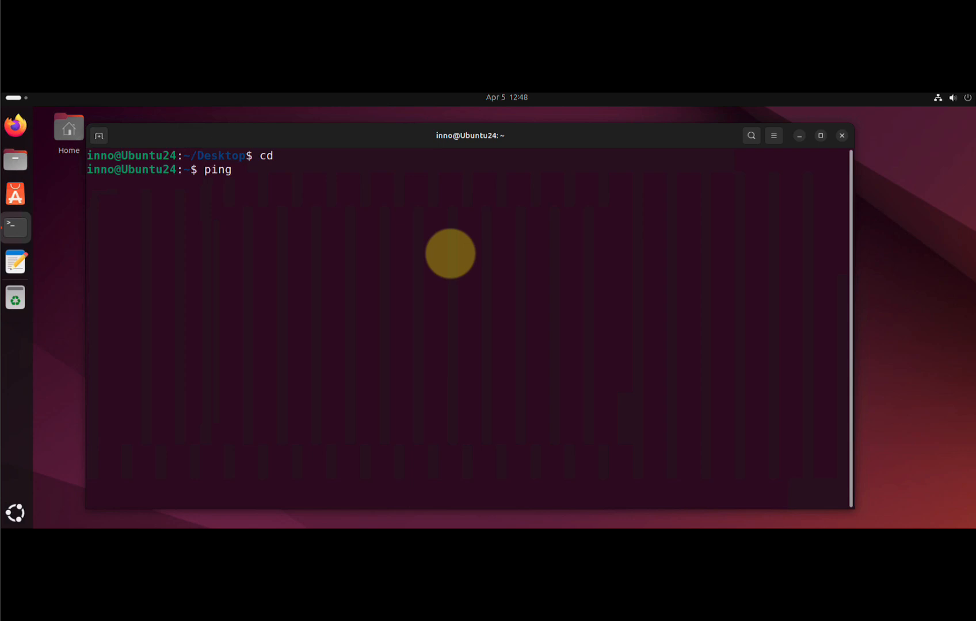
{"action": "type", "text": "1"}
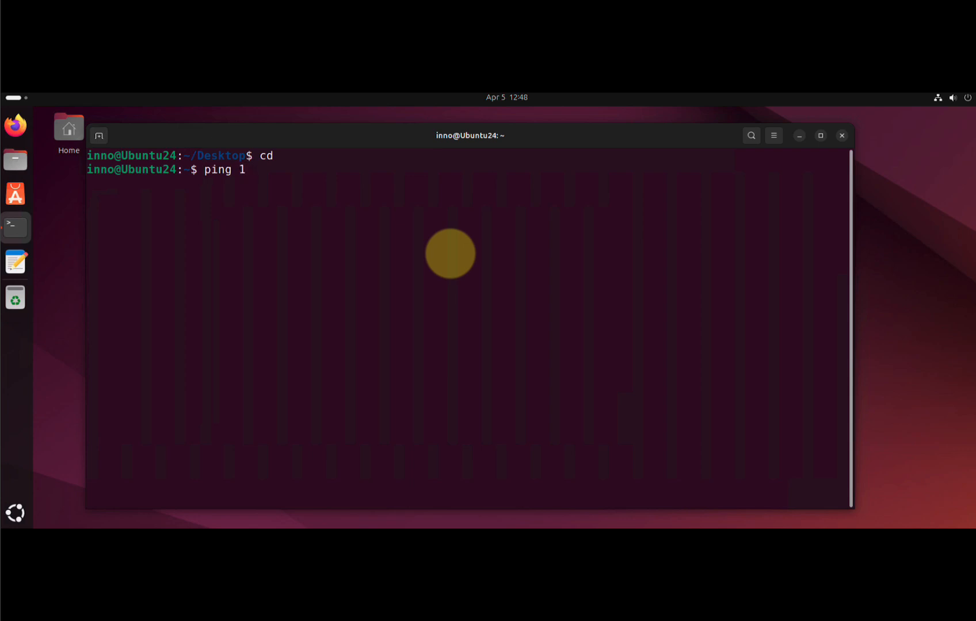
{"action": "type", "text": "72"}
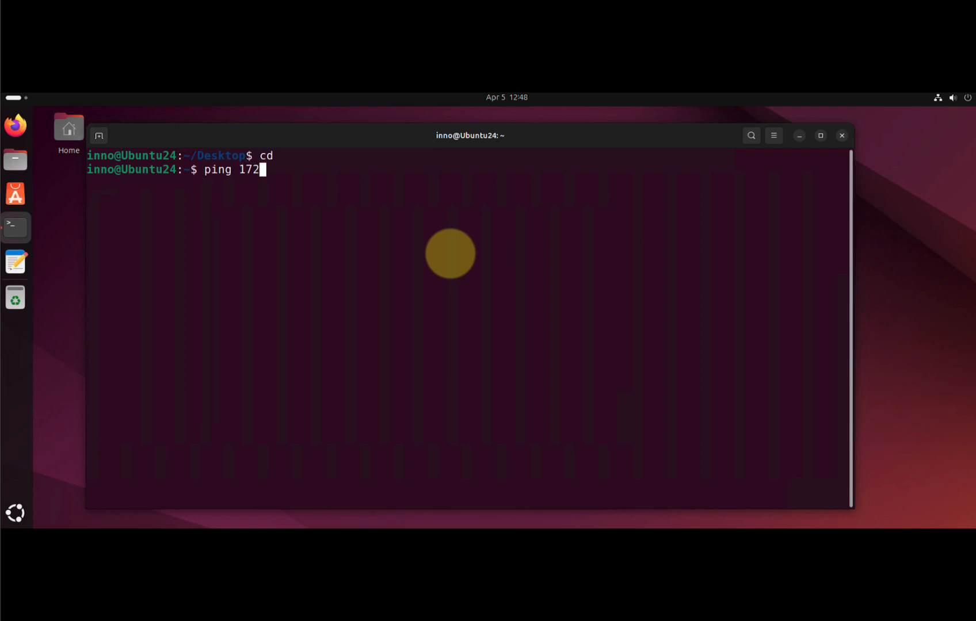
{"action": "type", "text": ".16"}
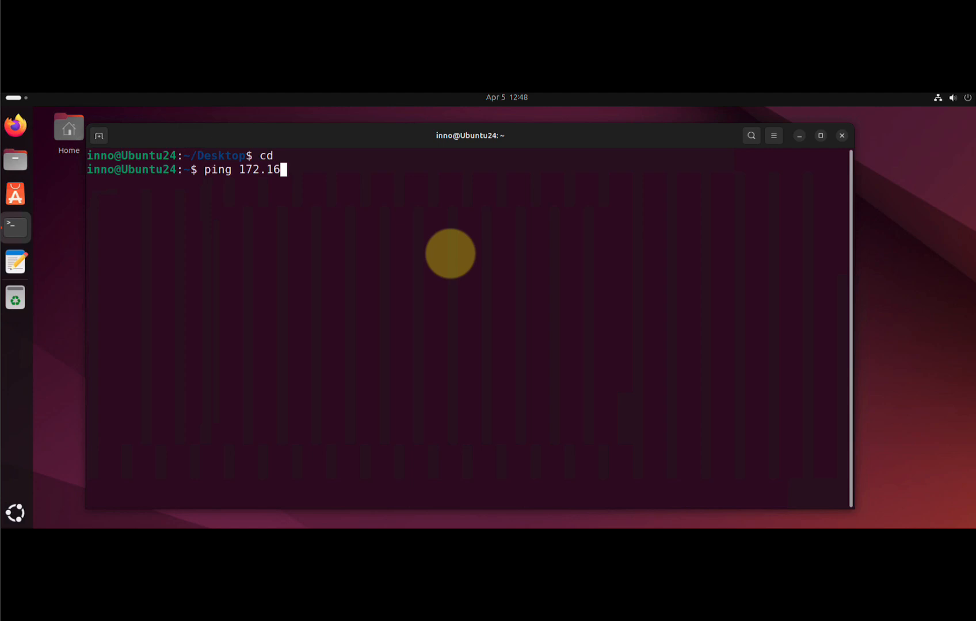
{"action": "type", "text": ".1.1"}
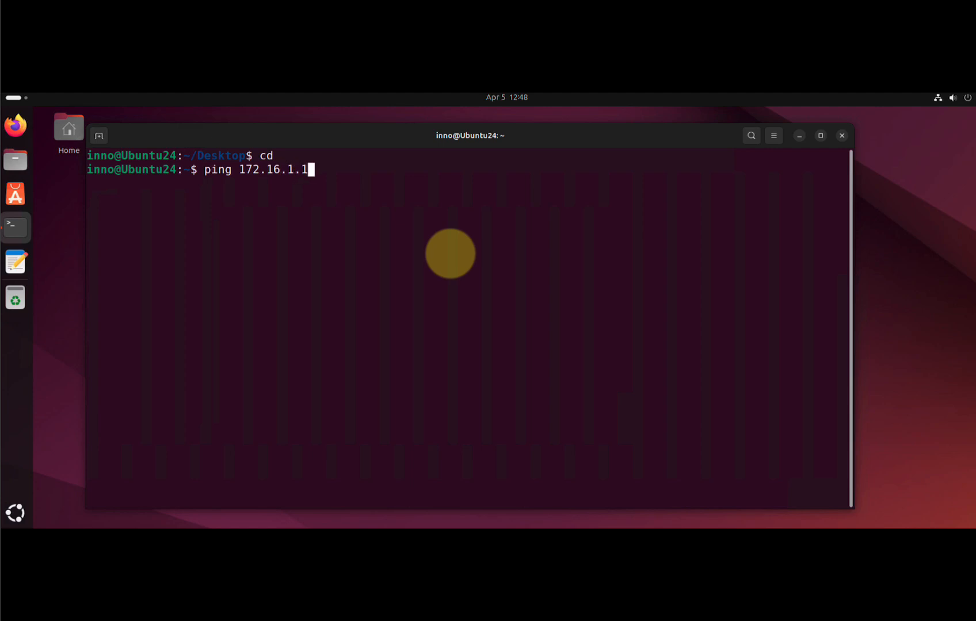
{"action": "type", "text": "00"}
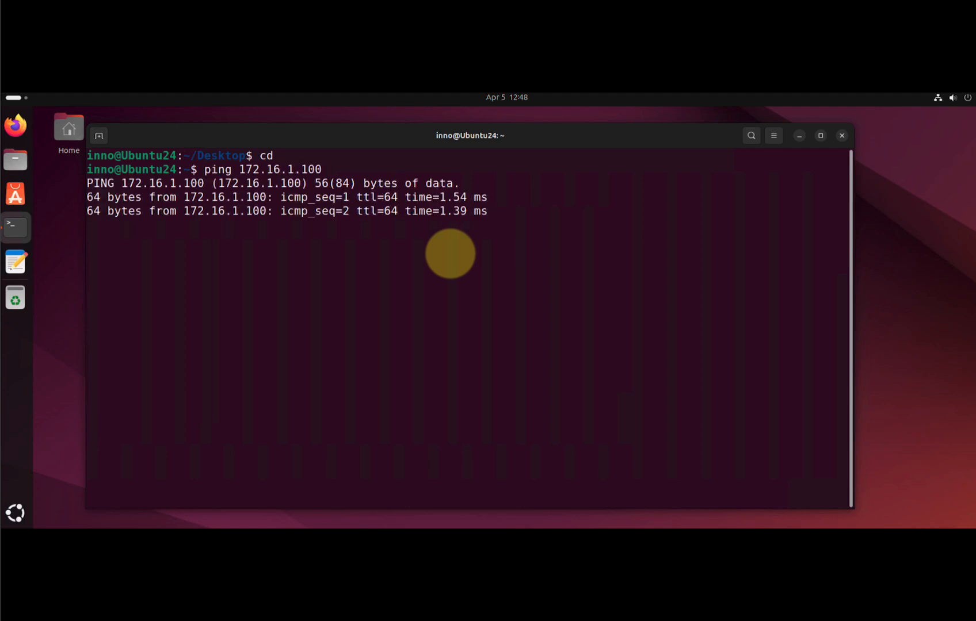
{"action": "key", "text": "ctrl+c"}
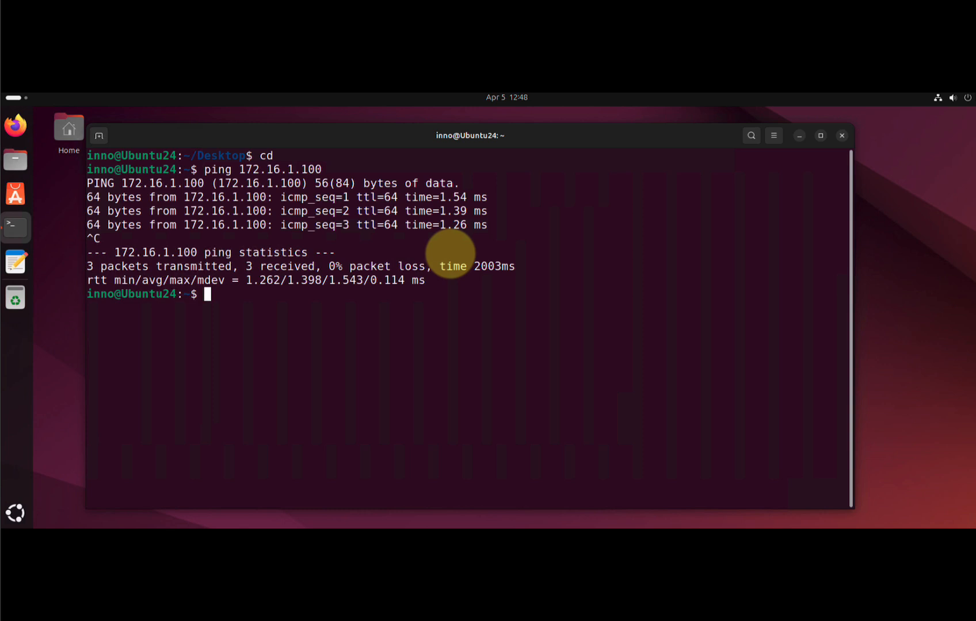
Clear the terminal screen after the ping
{"action": "type", "text": "clear"}
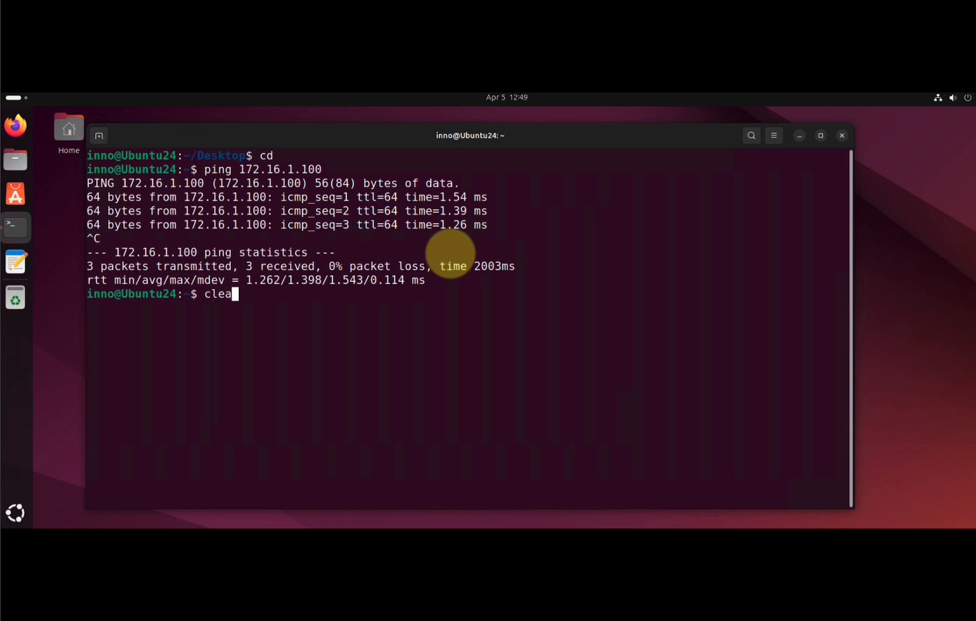
{"action": "key", "text": "Return"}
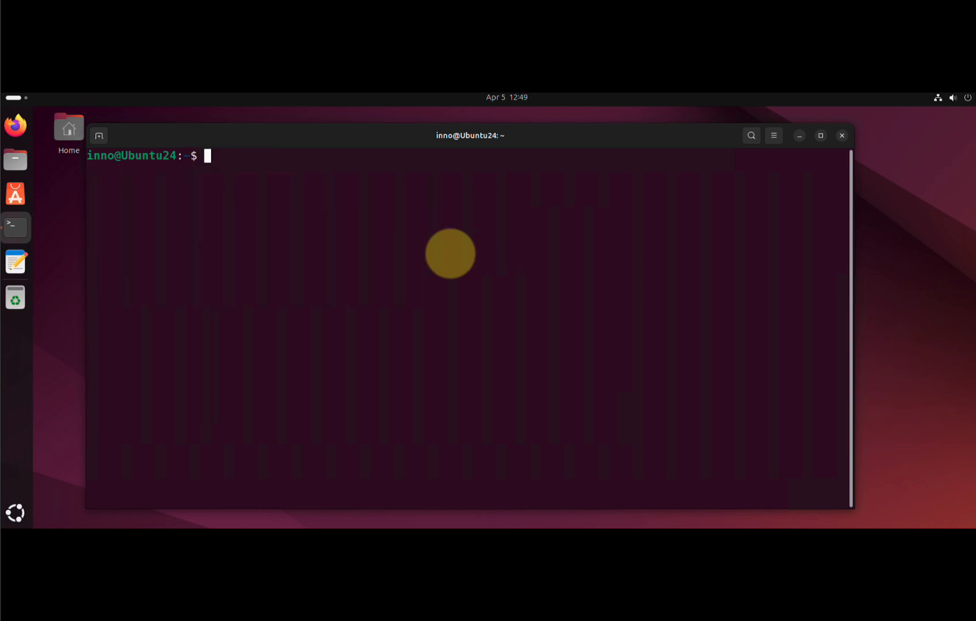
SSH to 172.16.1.100 as the user, answering yes to the host-key prompt
{"action": "type", "text": "s"}
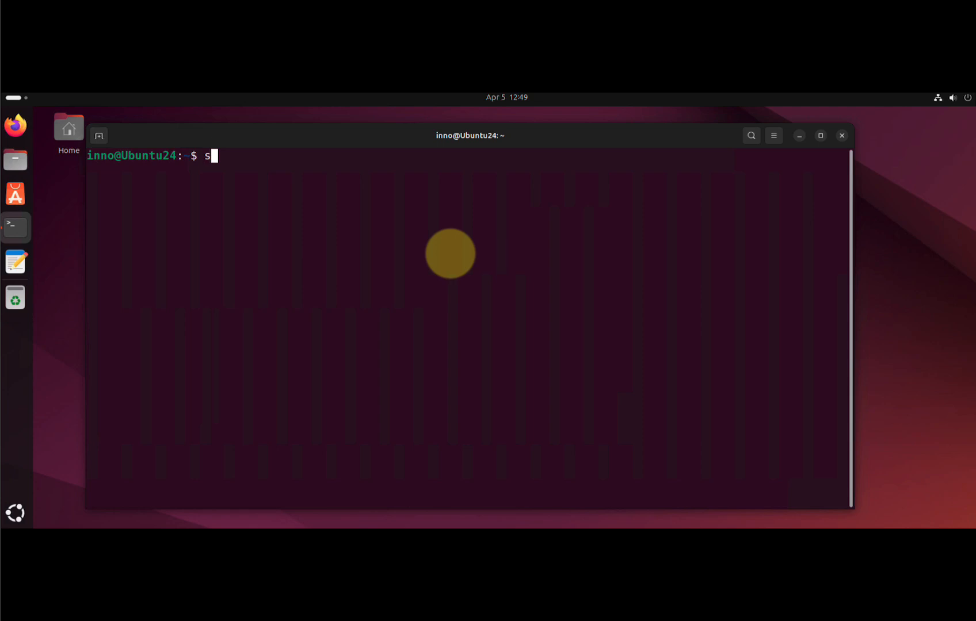
{"action": "type", "text": "sh"}
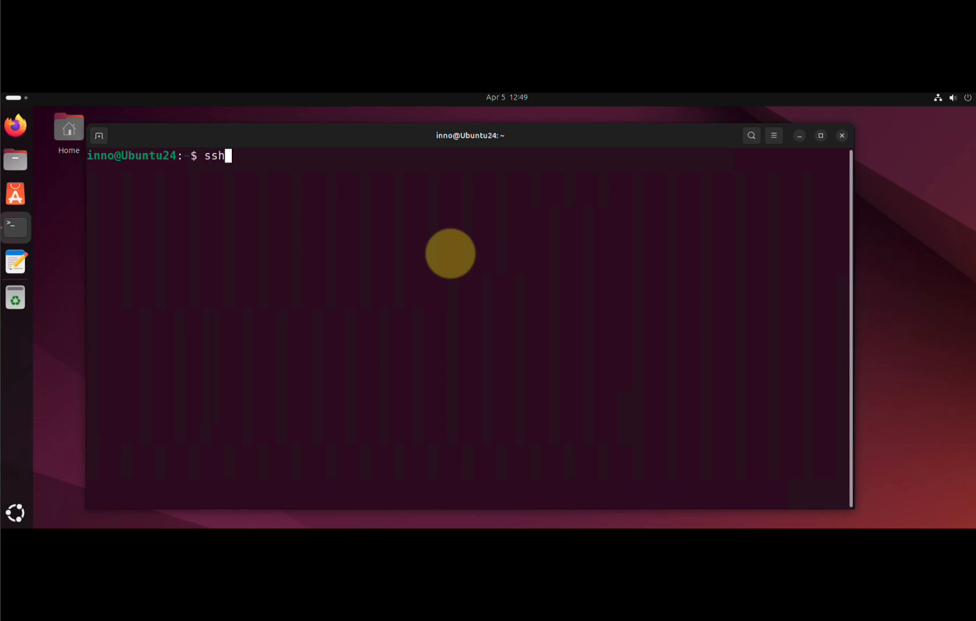
{"action": "type", "text": "inno"}
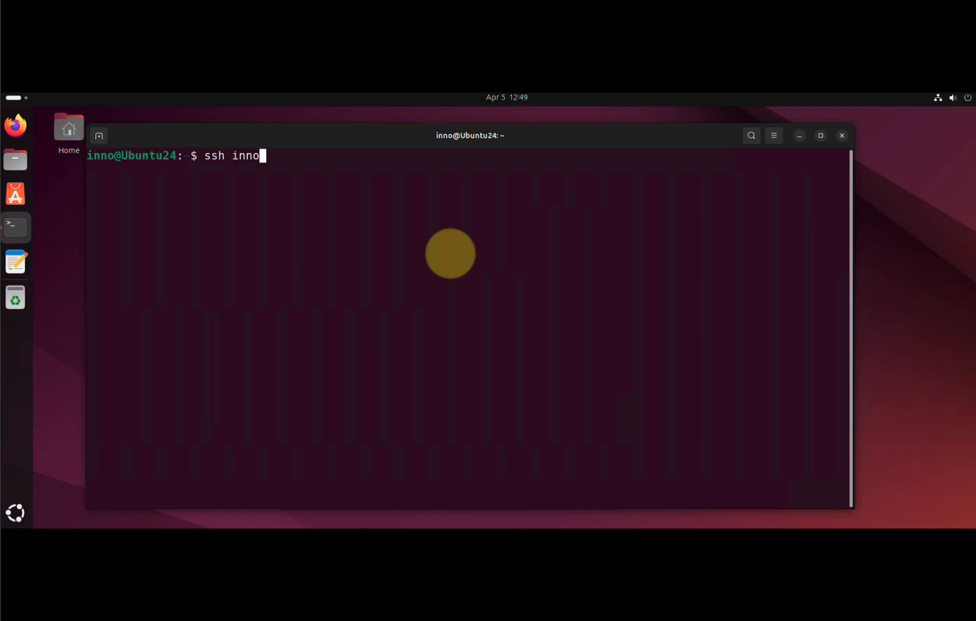
{"action": "type", "text": "@172"}
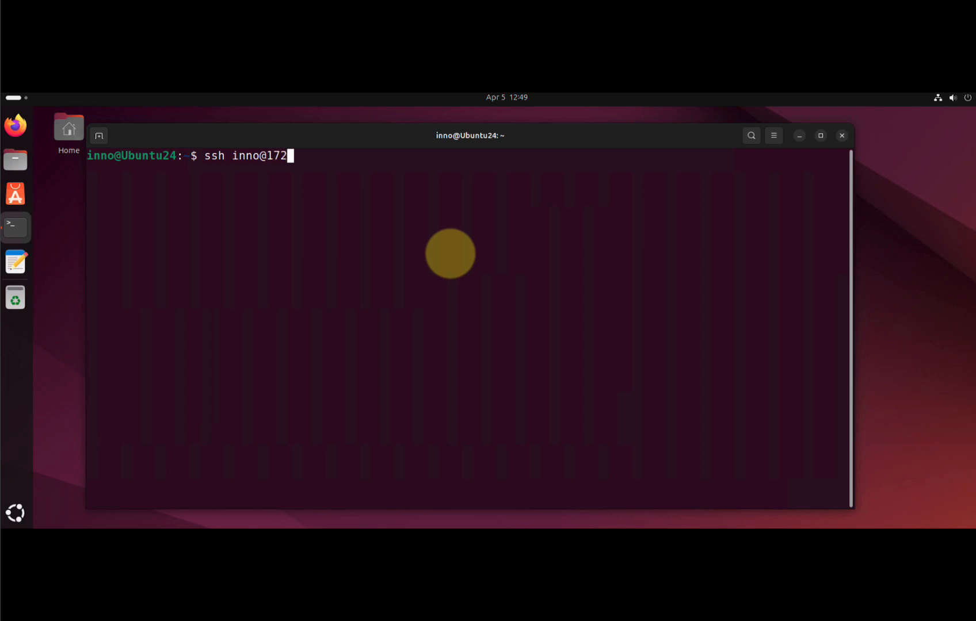
{"action": "type", "text": ".1"}
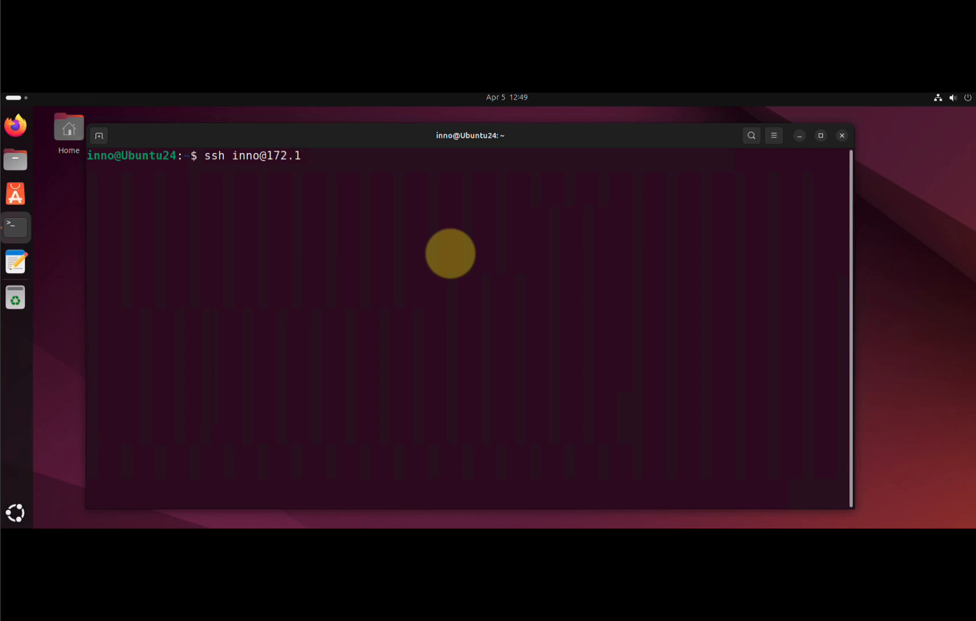
{"action": "type", "text": "6"}
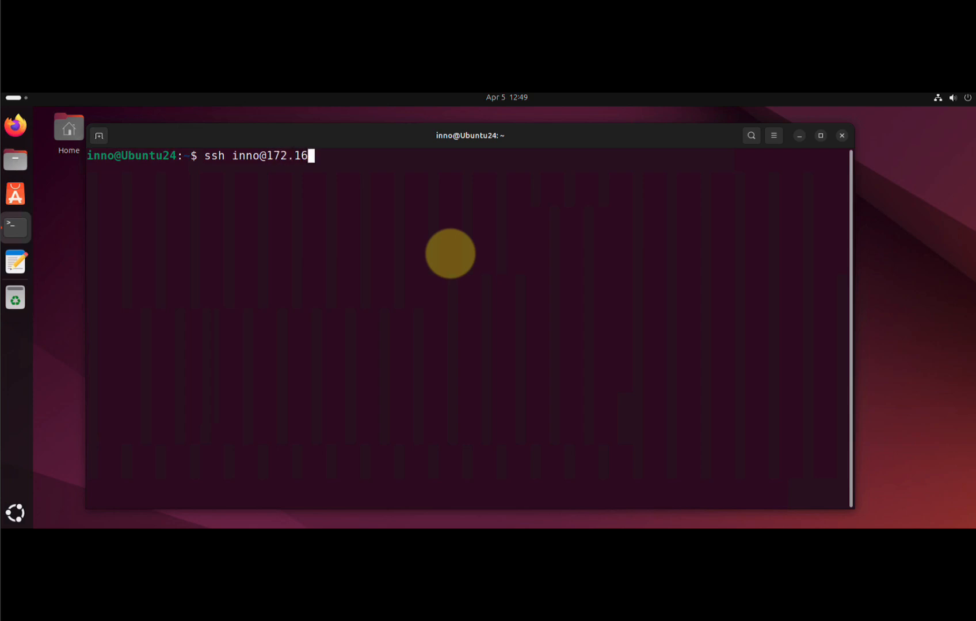
{"action": "type", "text": ".1.100"}
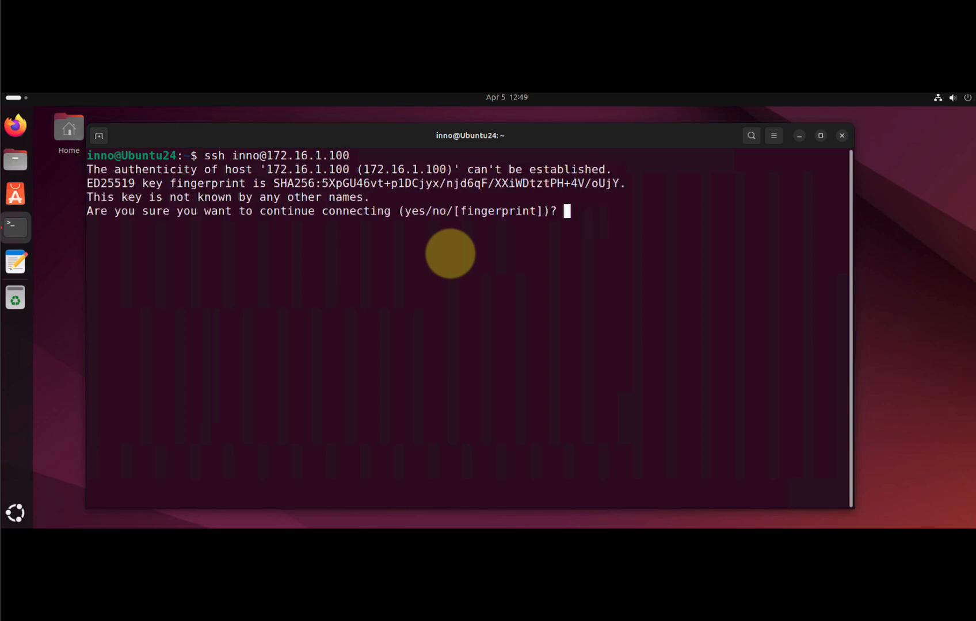
{"action": "type", "text": "yes"}
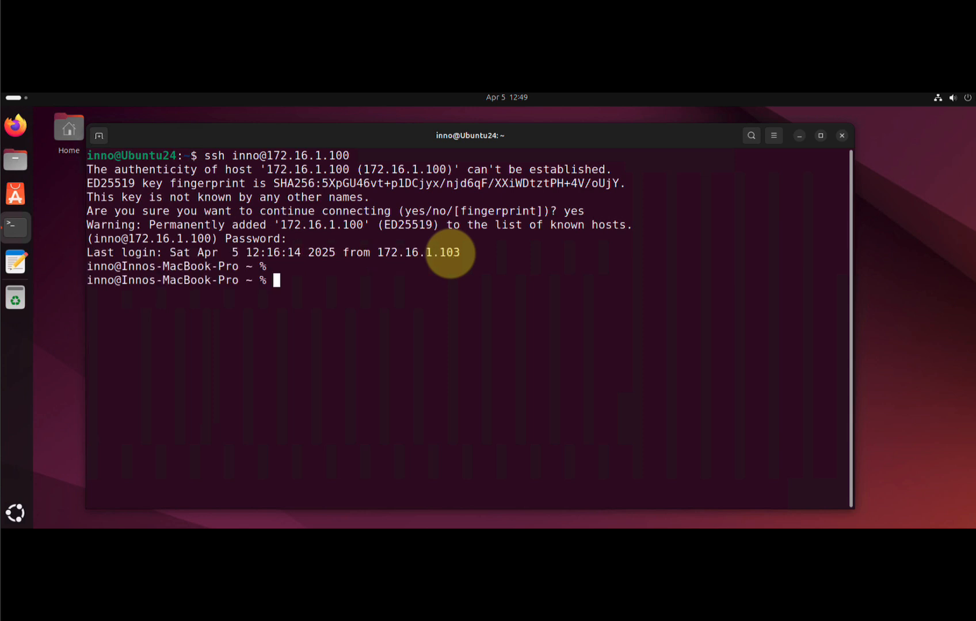
Run who and ifconfig on the Mac (en8 at 172.16.1.100), then start ifconfig | grep inet
{"action": "double_click", "coordinate": [204, 279]}
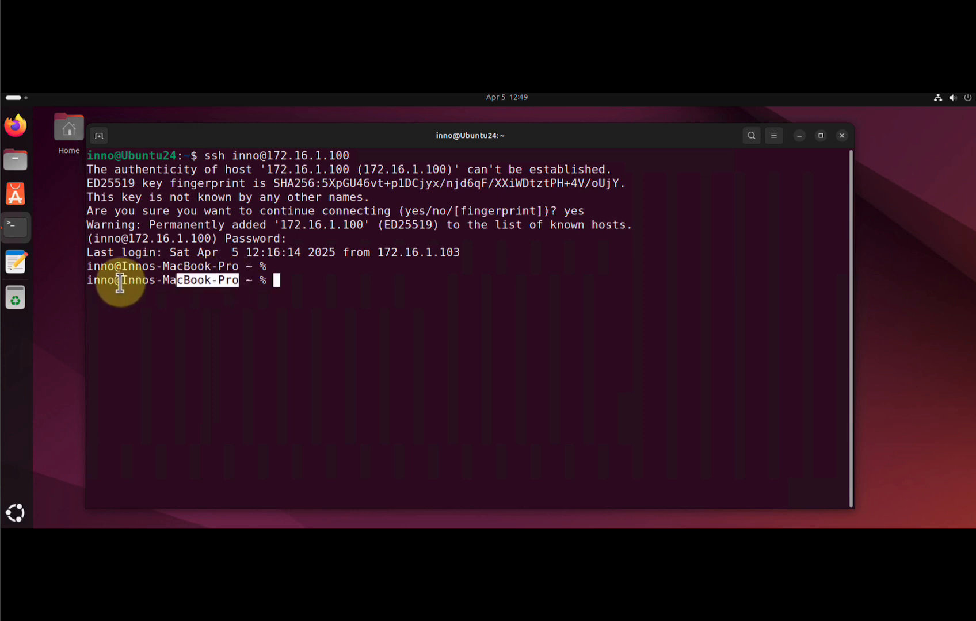
{"action": "mouse_move", "coordinate": [318, 284]}
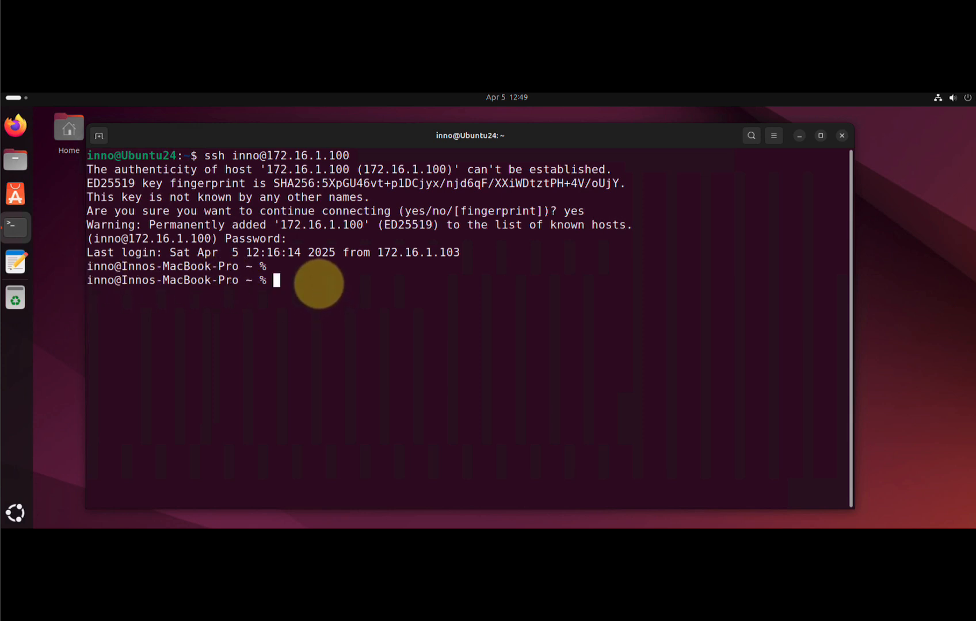
{"action": "type", "text": "who"}
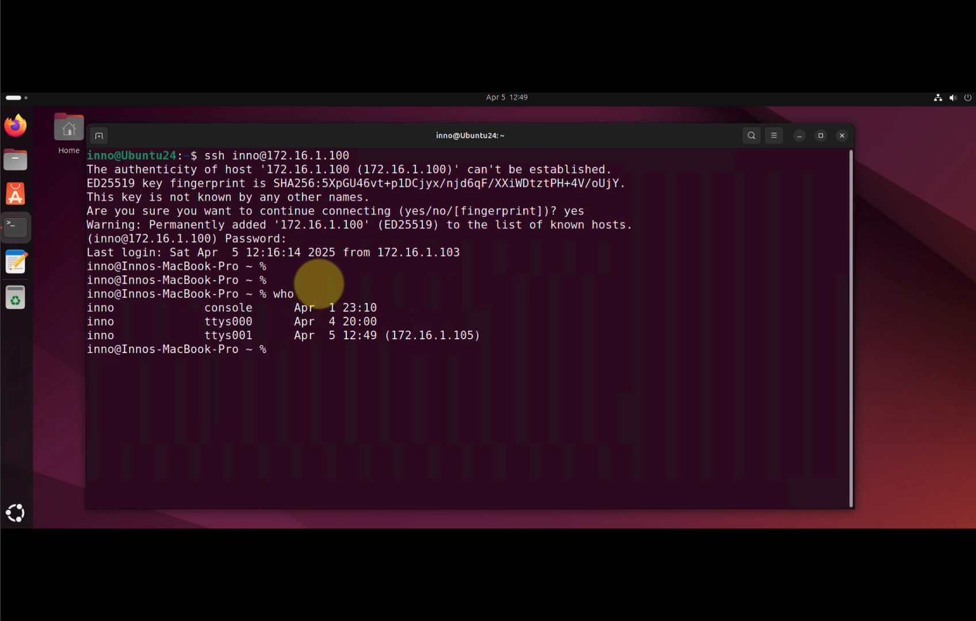
{"action": "mouse_move", "coordinate": [305, 355]}
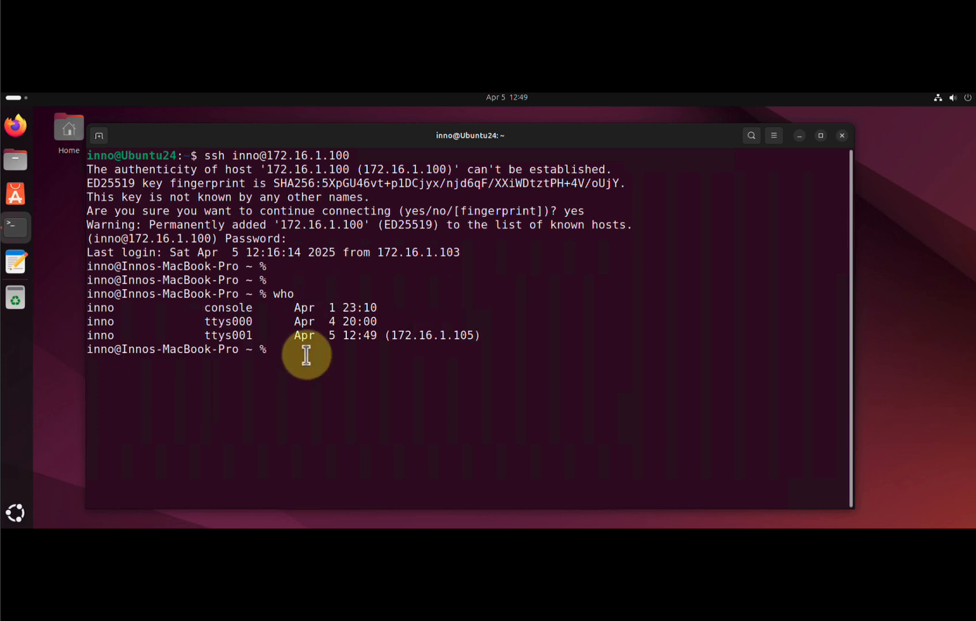
{"action": "type", "text": "i"}
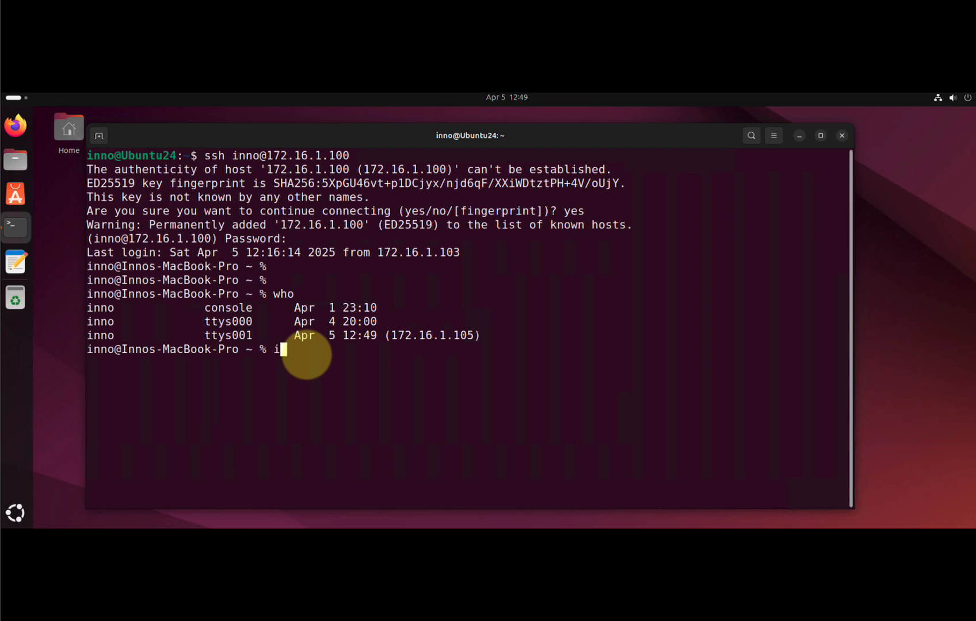
{"action": "type", "text": "fconfig |"}
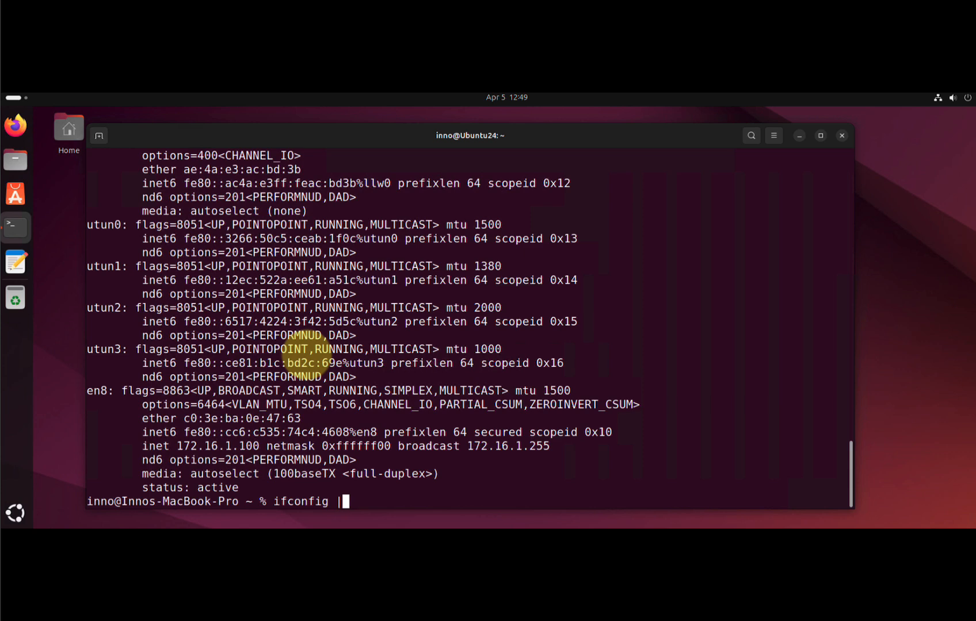
{"action": "type", "text": "grep ine"}
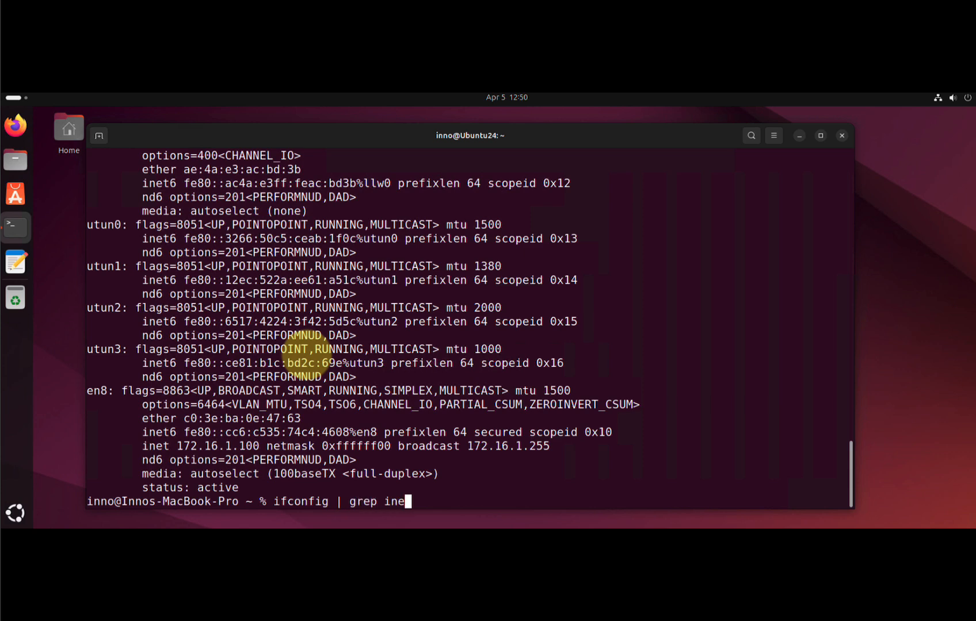